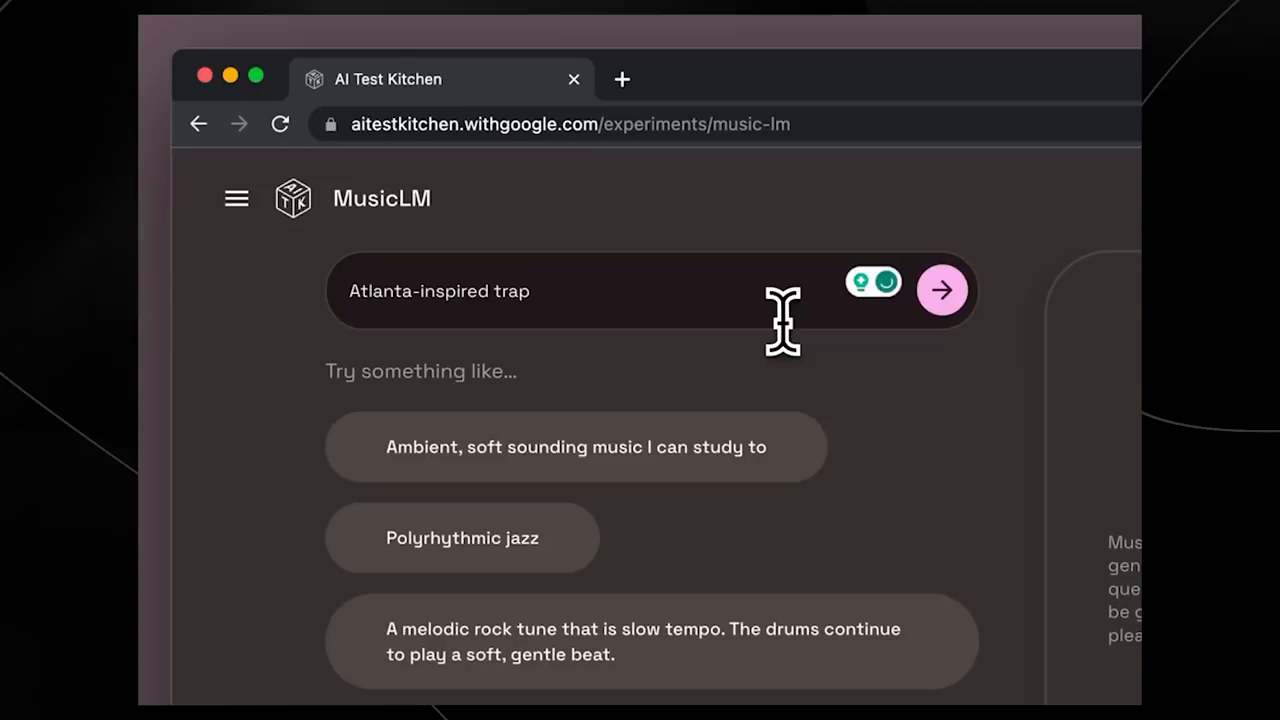
# - Submit the Atlanta-inspired trap prompt with strong 808 bass and play the first generated track
pyautogui.write('music with strong 808 base')
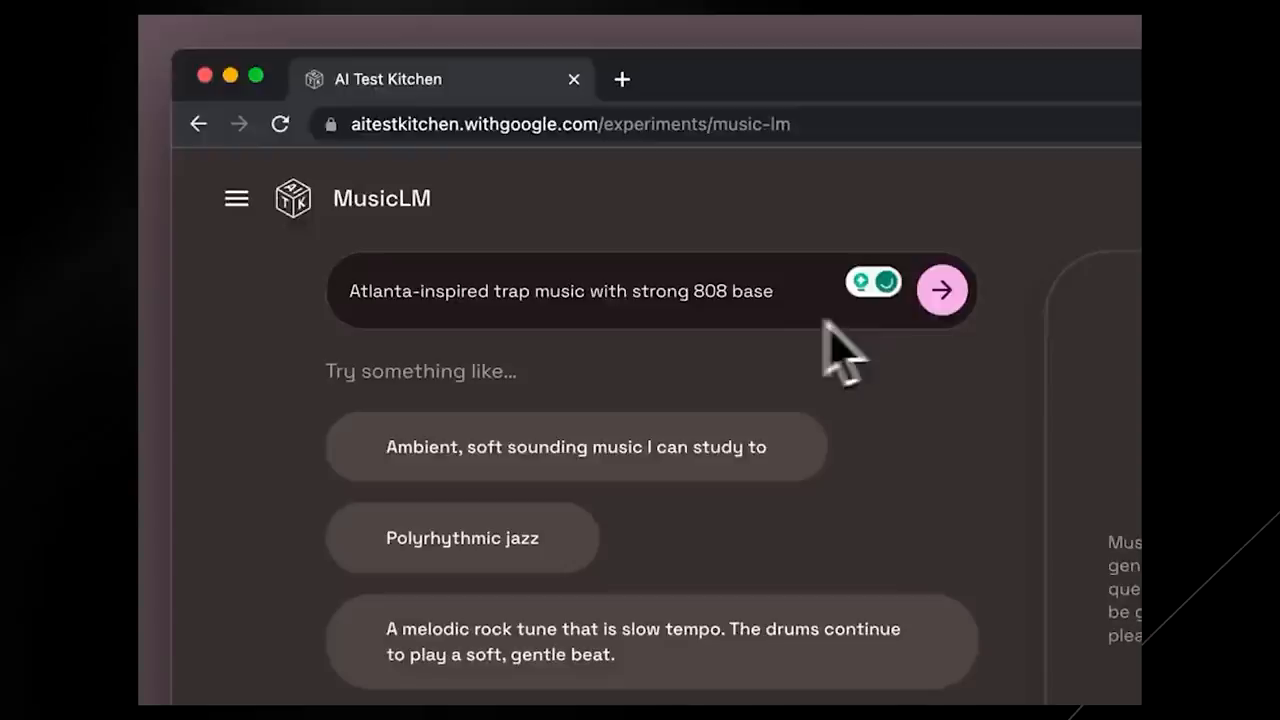
pyautogui.click(940, 288)
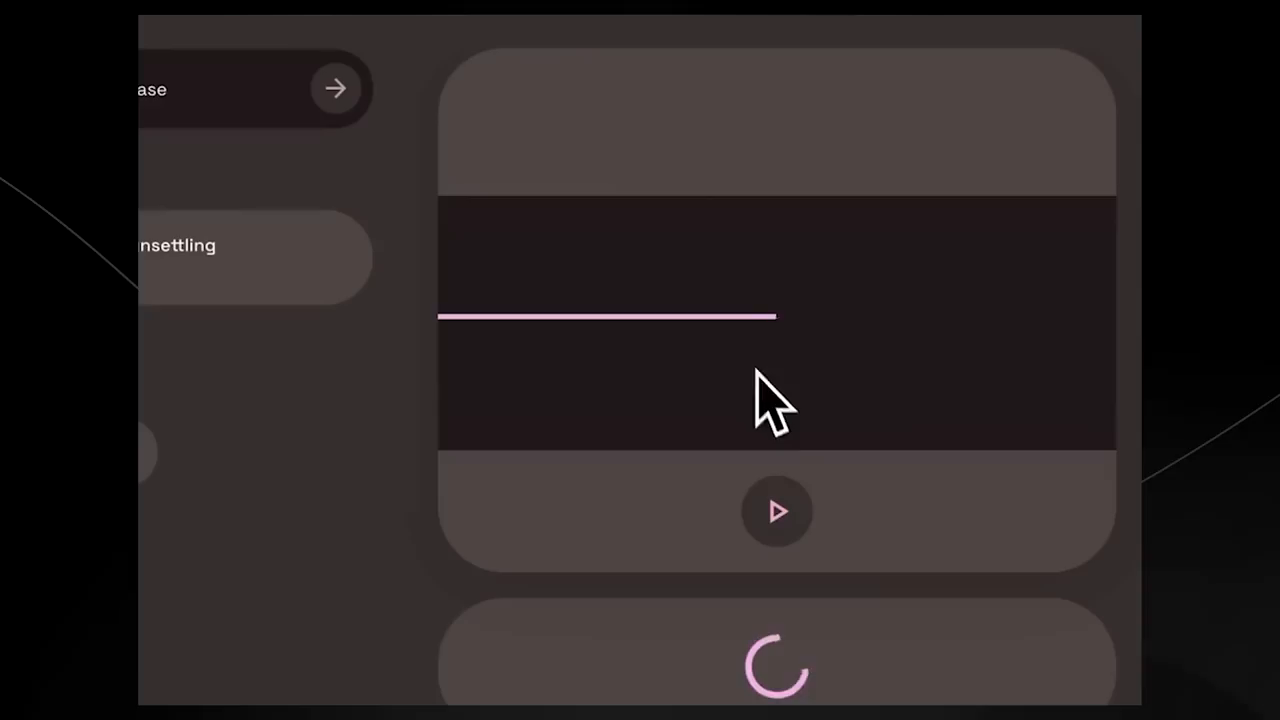
pyautogui.click(776, 512)
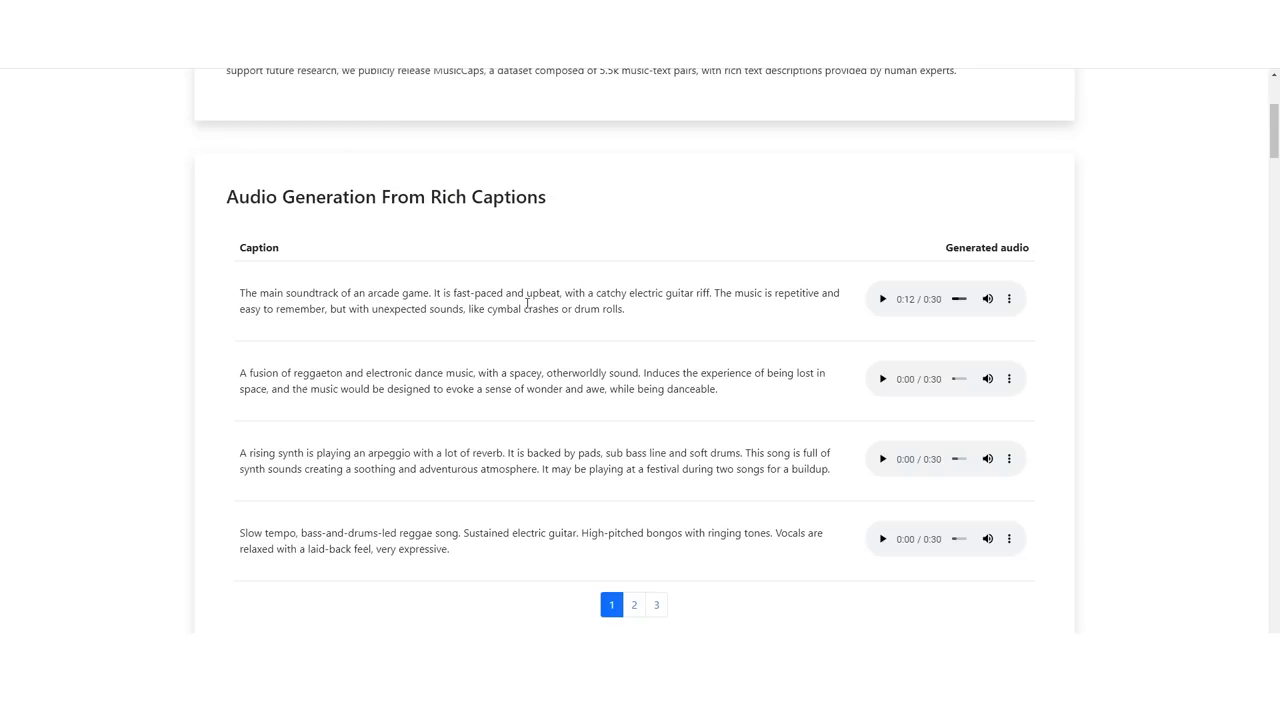
# - Let the arcade game soundtrack sample play on, then pause it at 0:20
pyautogui.scroll(3)
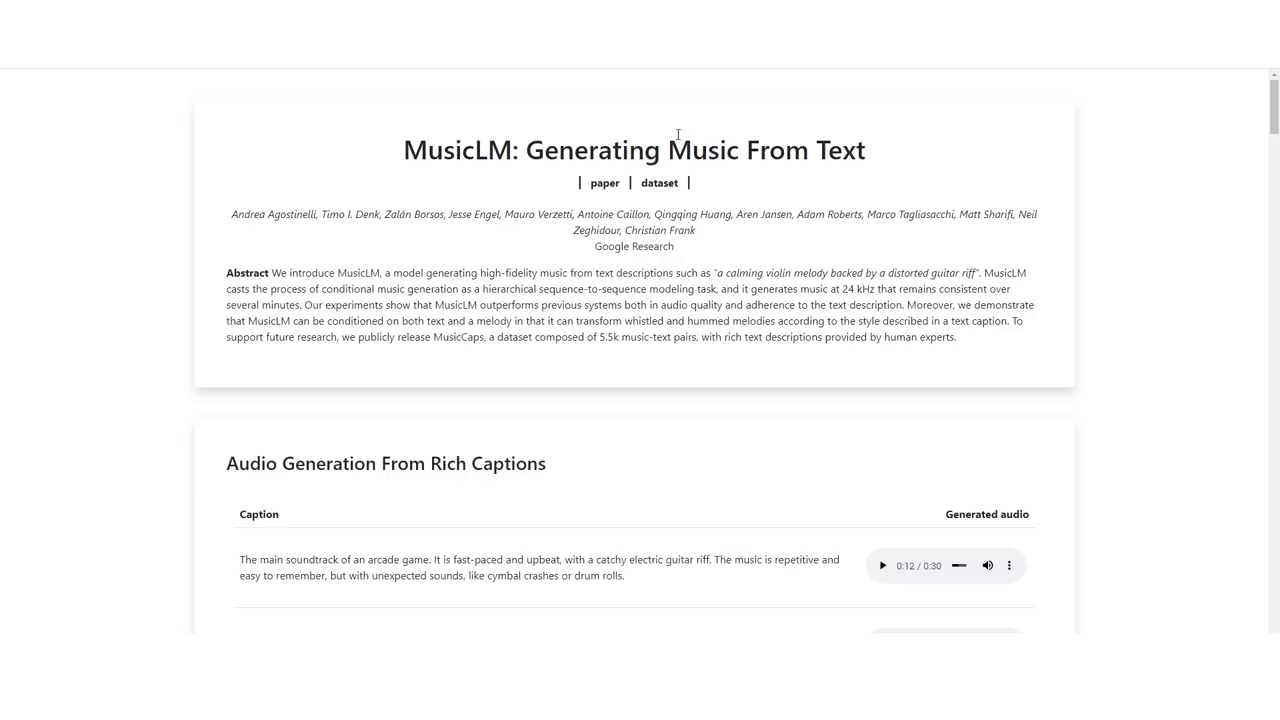
pyautogui.scroll(-3)
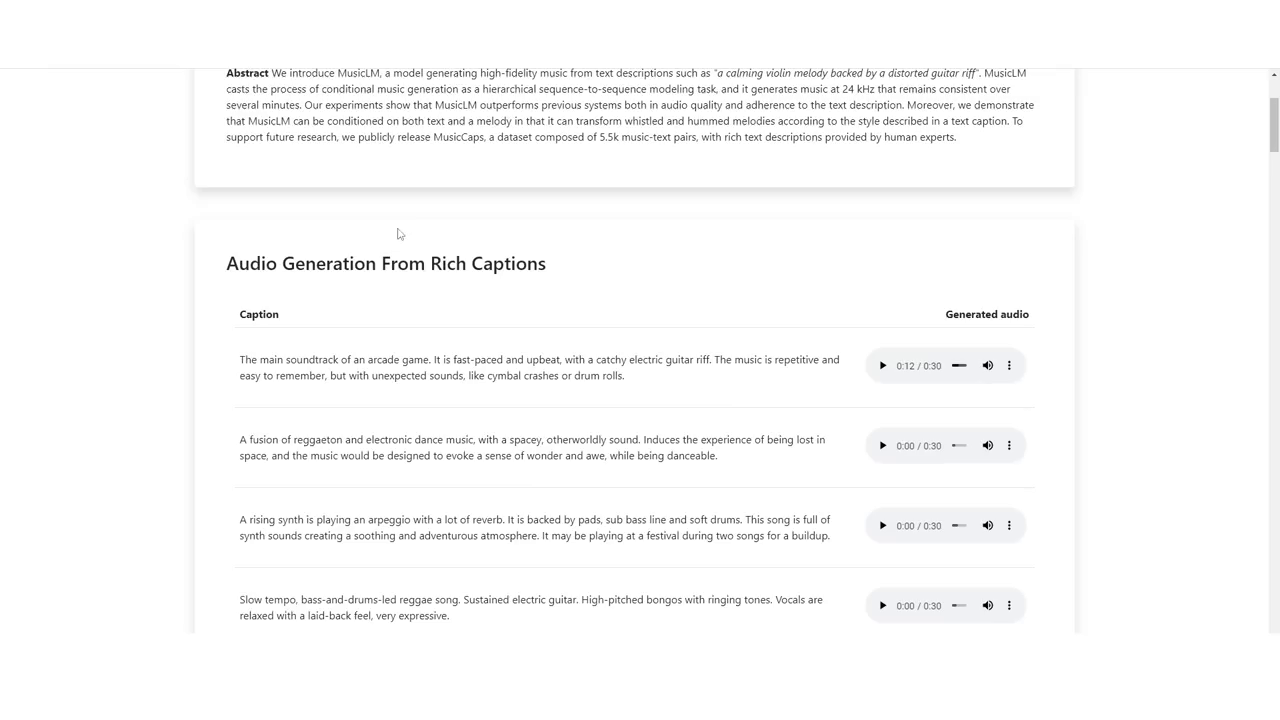
pyautogui.moveTo(692, 364)
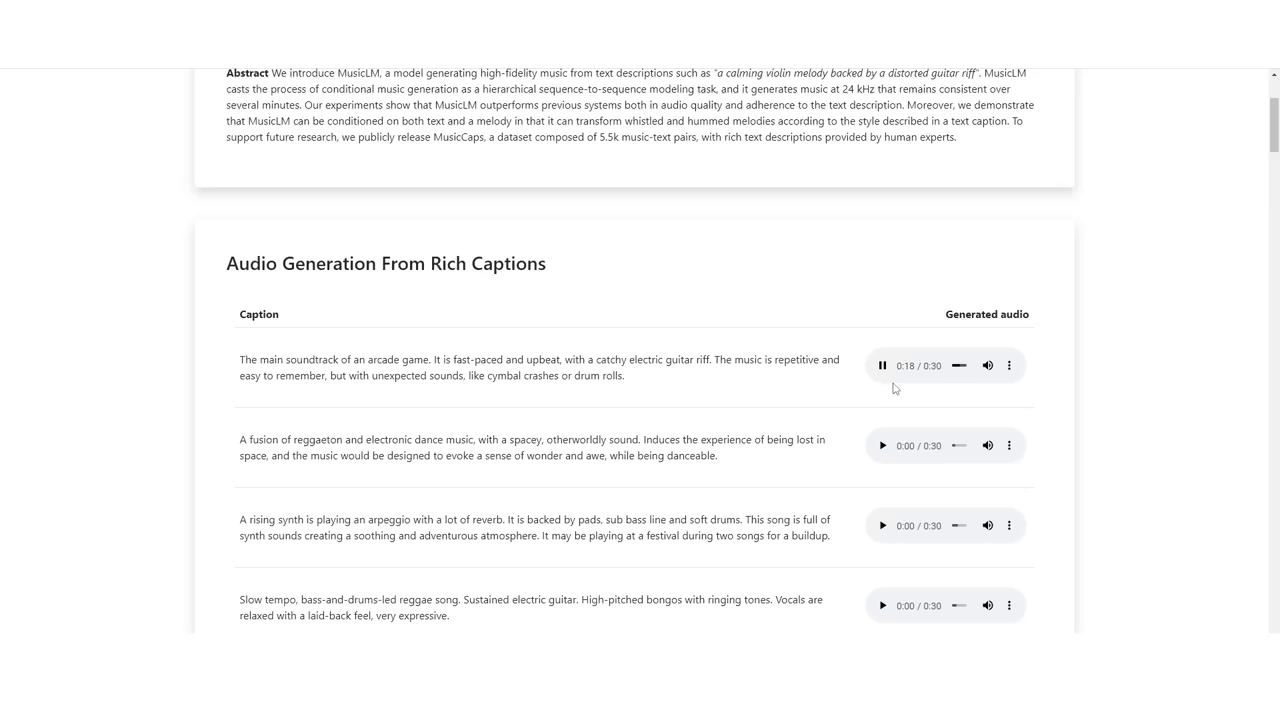
pyautogui.click(882, 364)
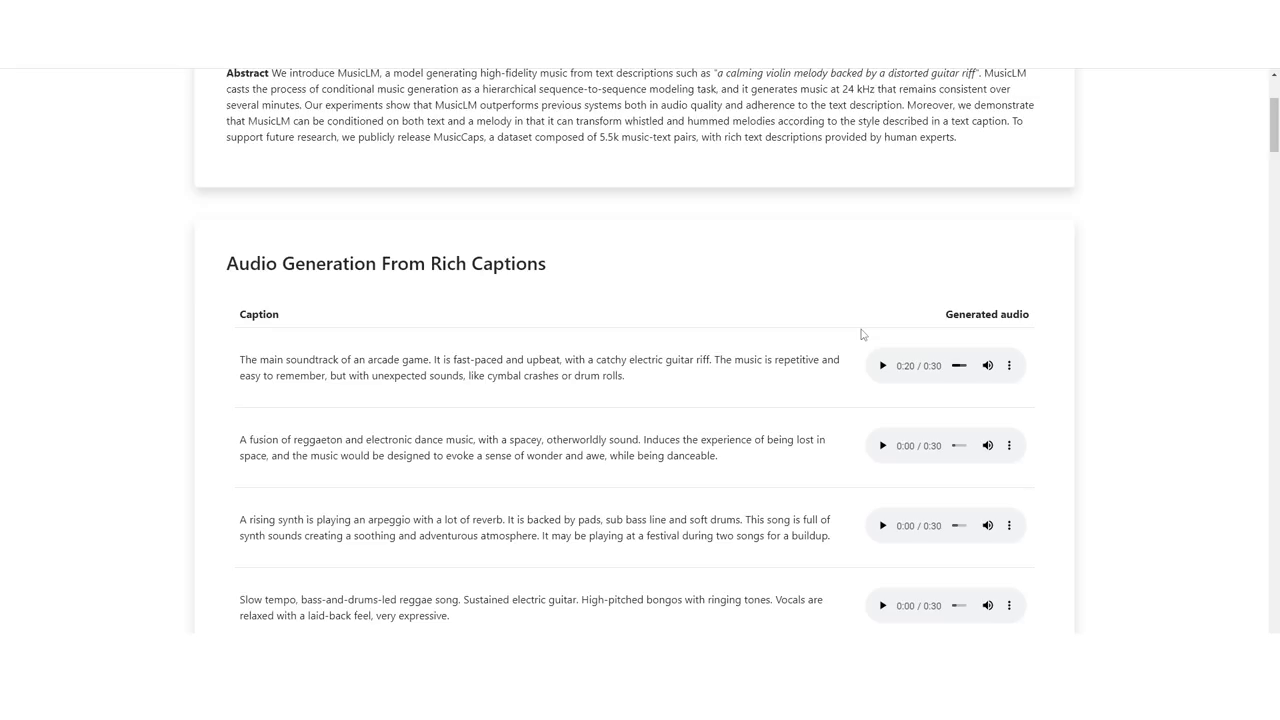
pyautogui.moveTo(538, 360)
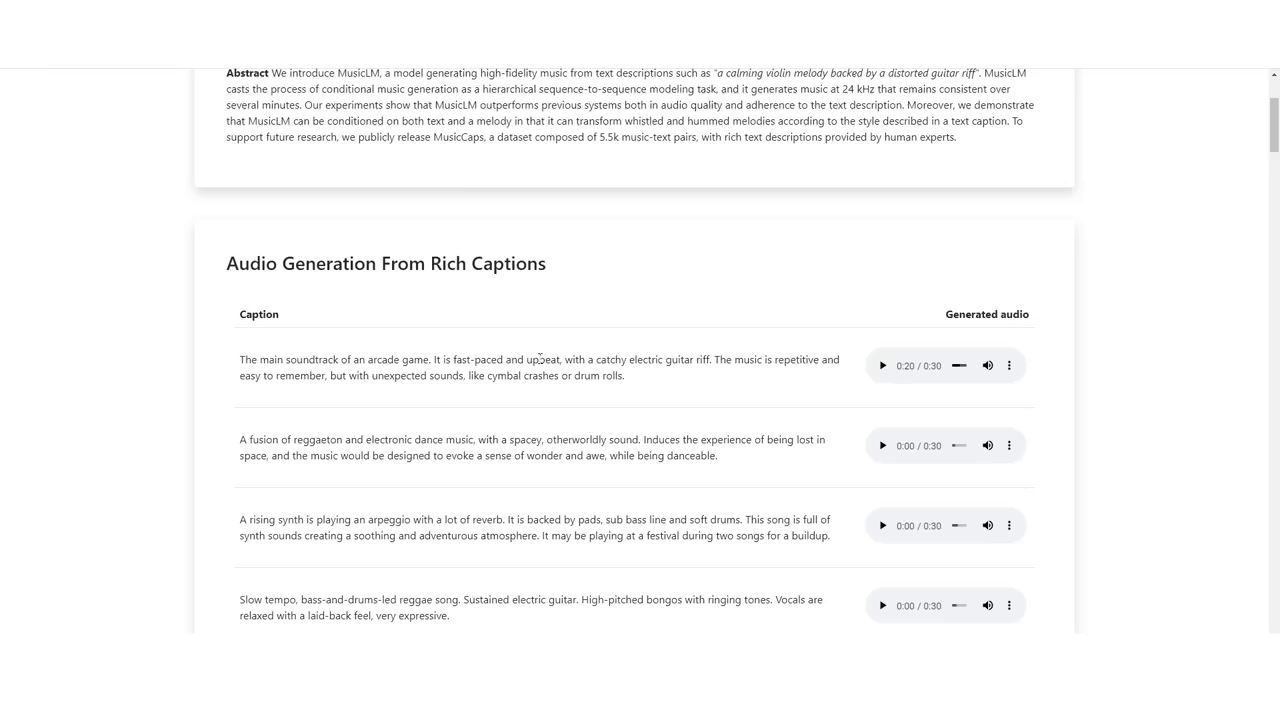
pyautogui.moveTo(754, 260)
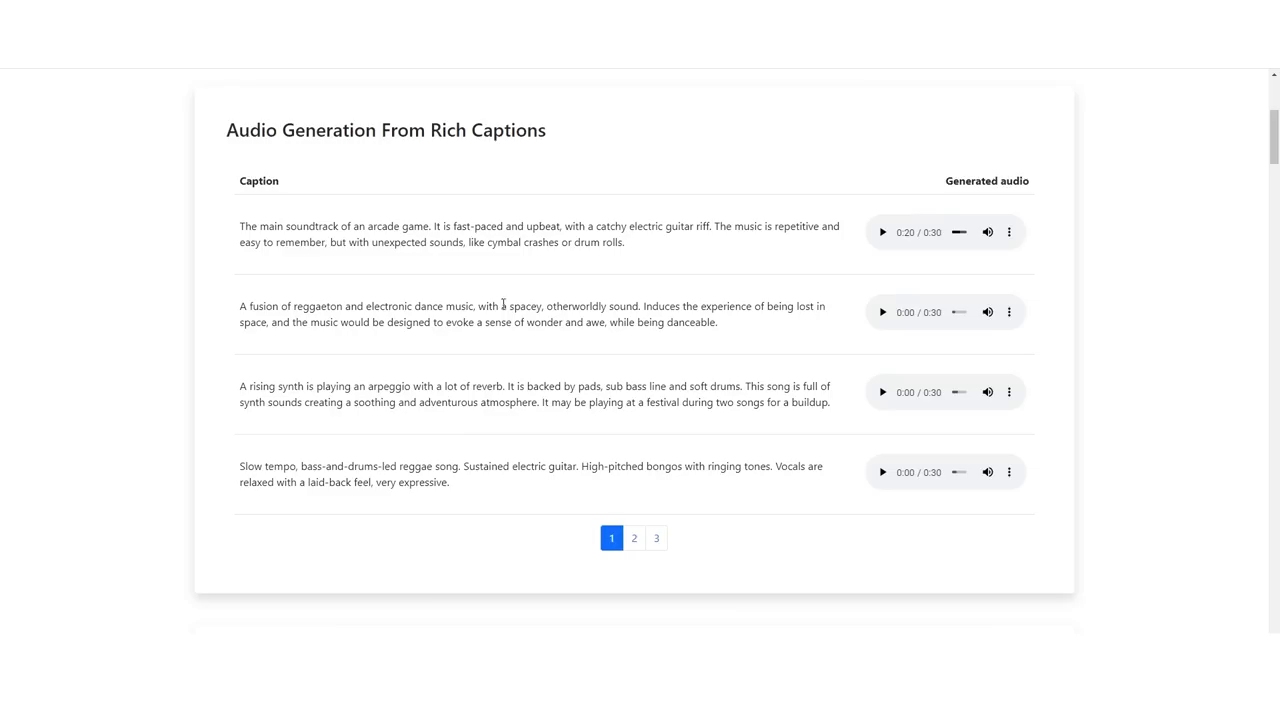
# - Highlight the lost-in-space caption phrase and play the reggaeton and electronic dance sample
pyautogui.moveTo(644, 306); pyautogui.dragTo(824, 306)
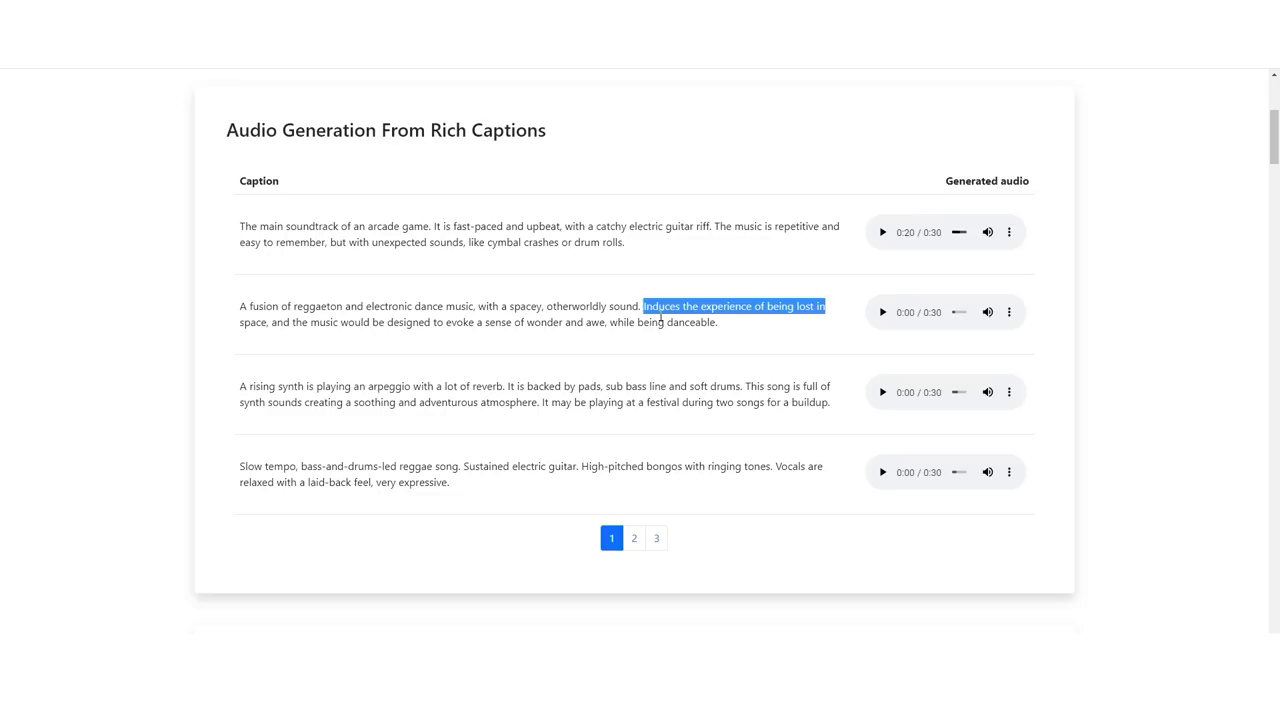
pyautogui.moveTo(544, 270)
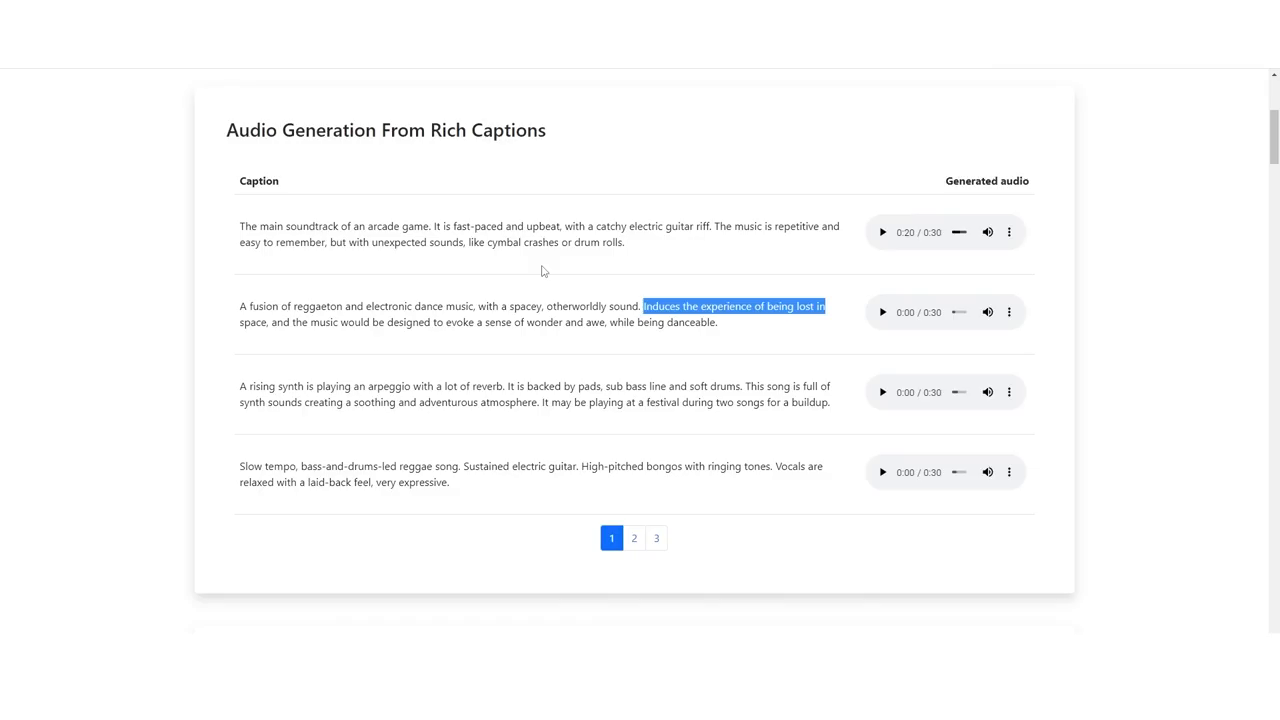
pyautogui.click(882, 312)
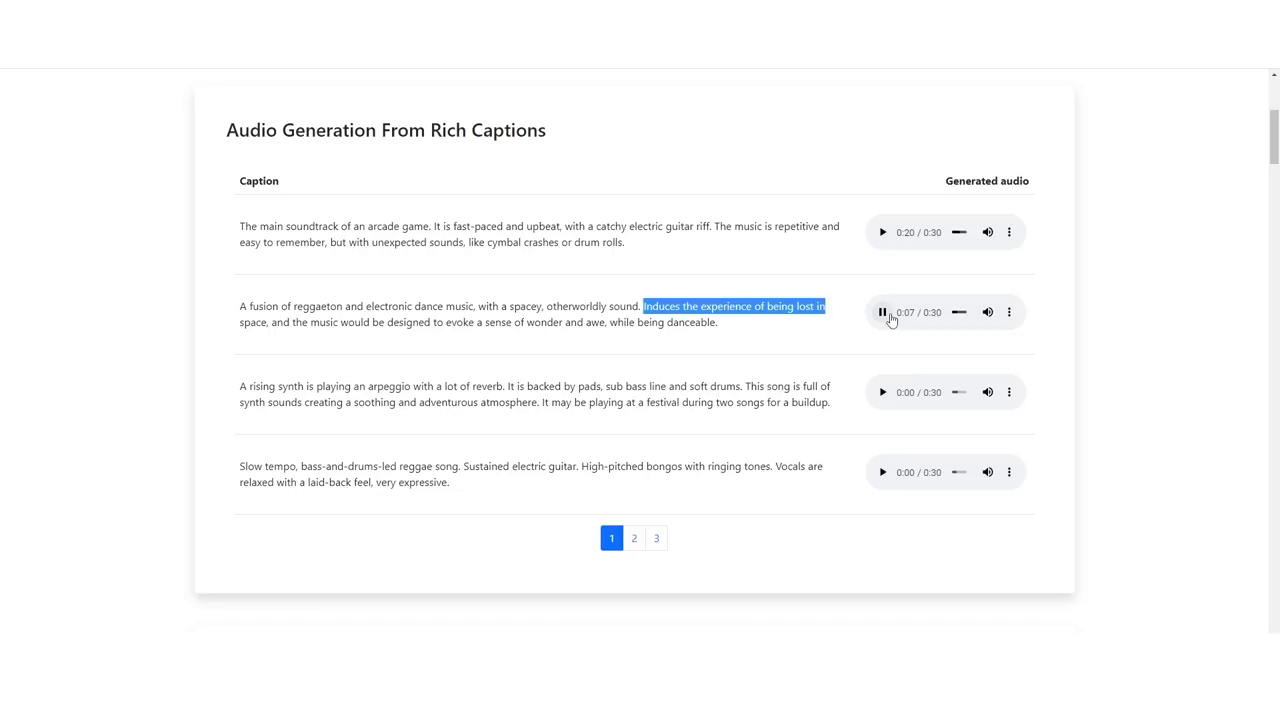
pyautogui.scroll(-3)
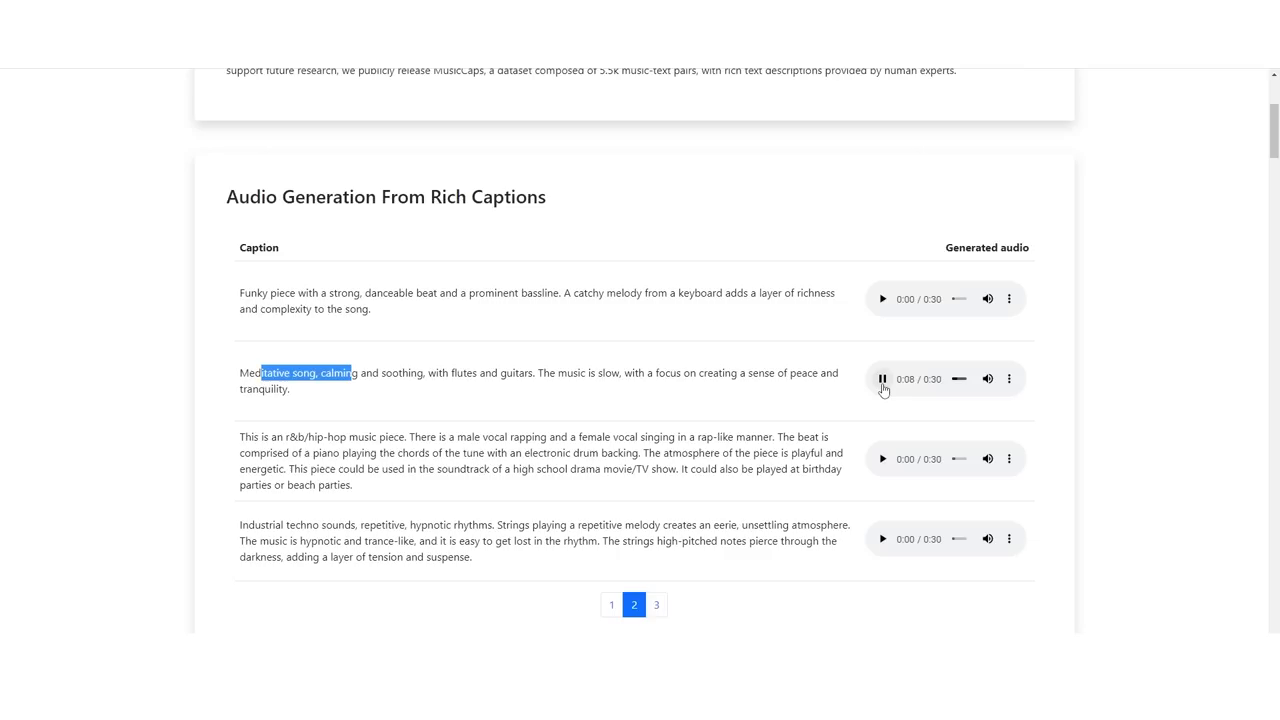
# - Stop the meditative song at 0:08 and play the funky danceable beat sample
pyautogui.click(884, 378)
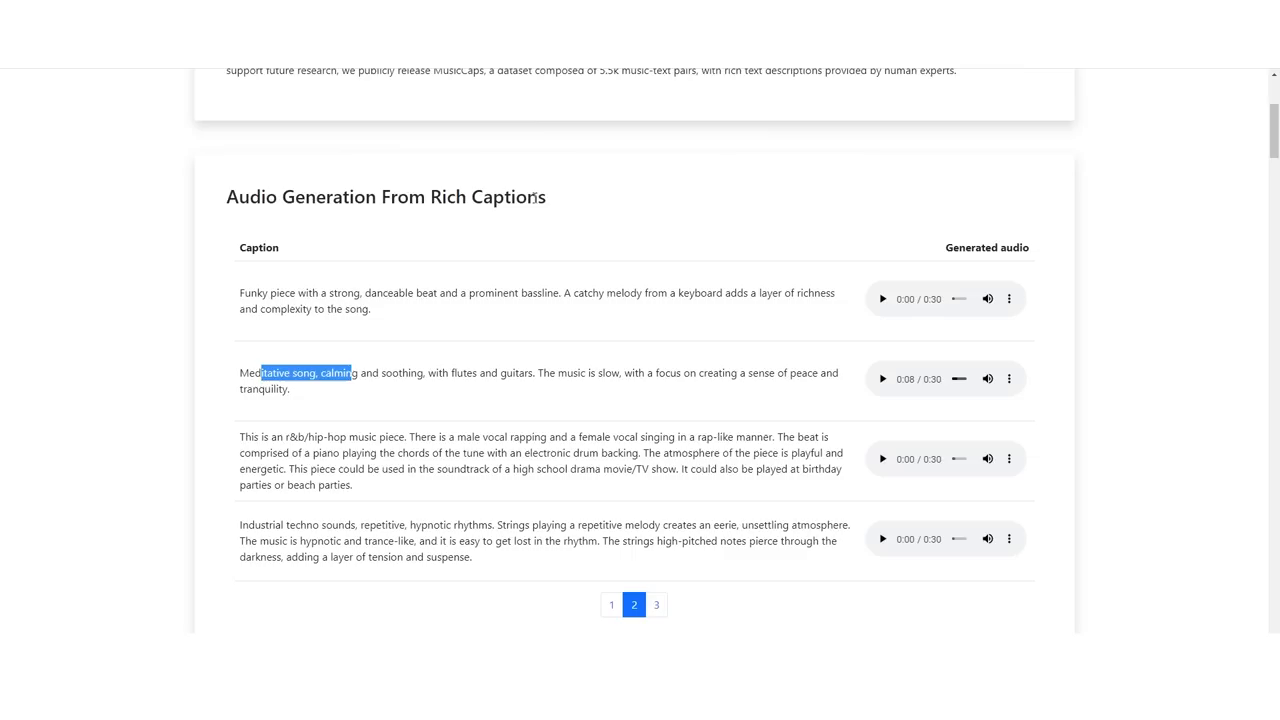
pyautogui.moveTo(492, 280)
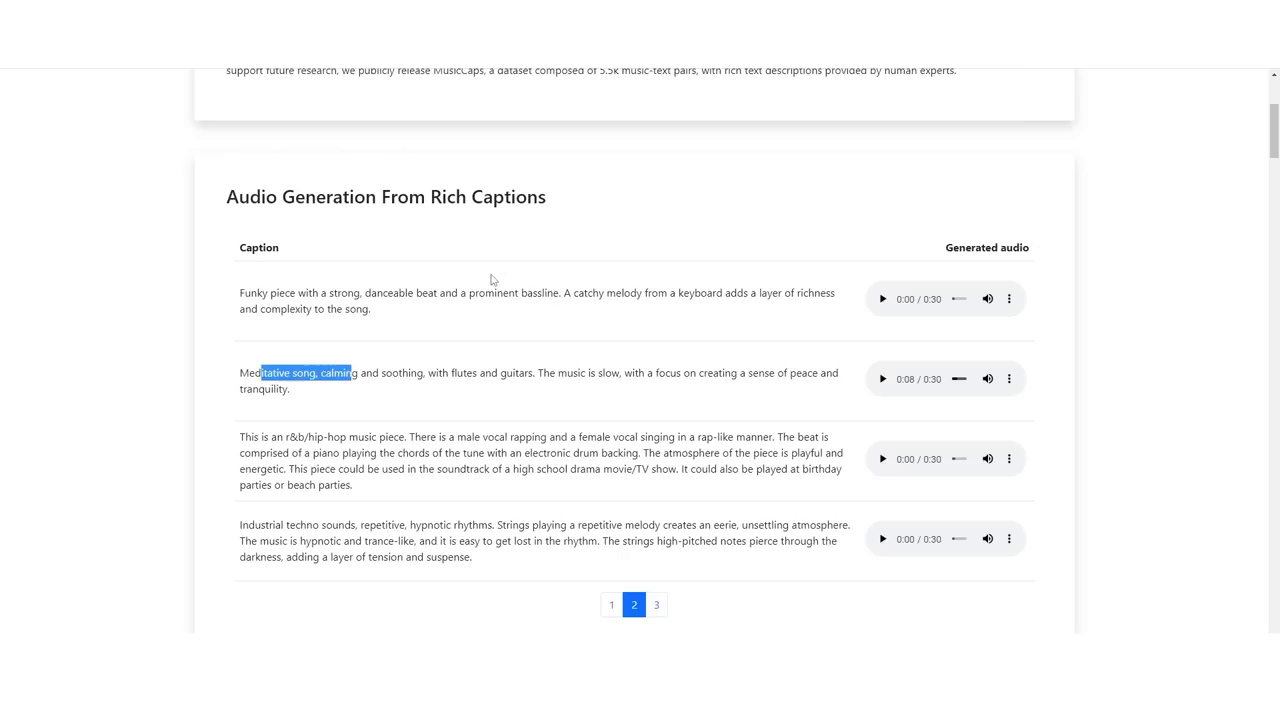
pyautogui.moveTo(608, 294)
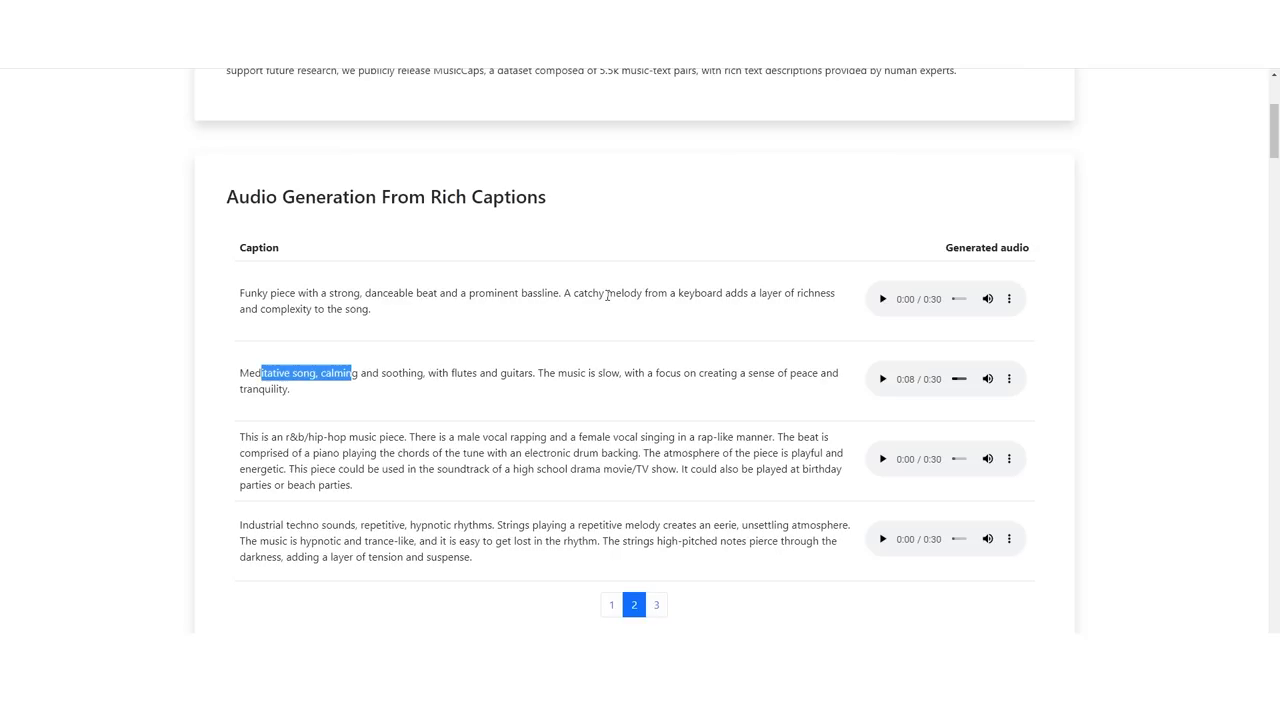
pyautogui.click(882, 298)
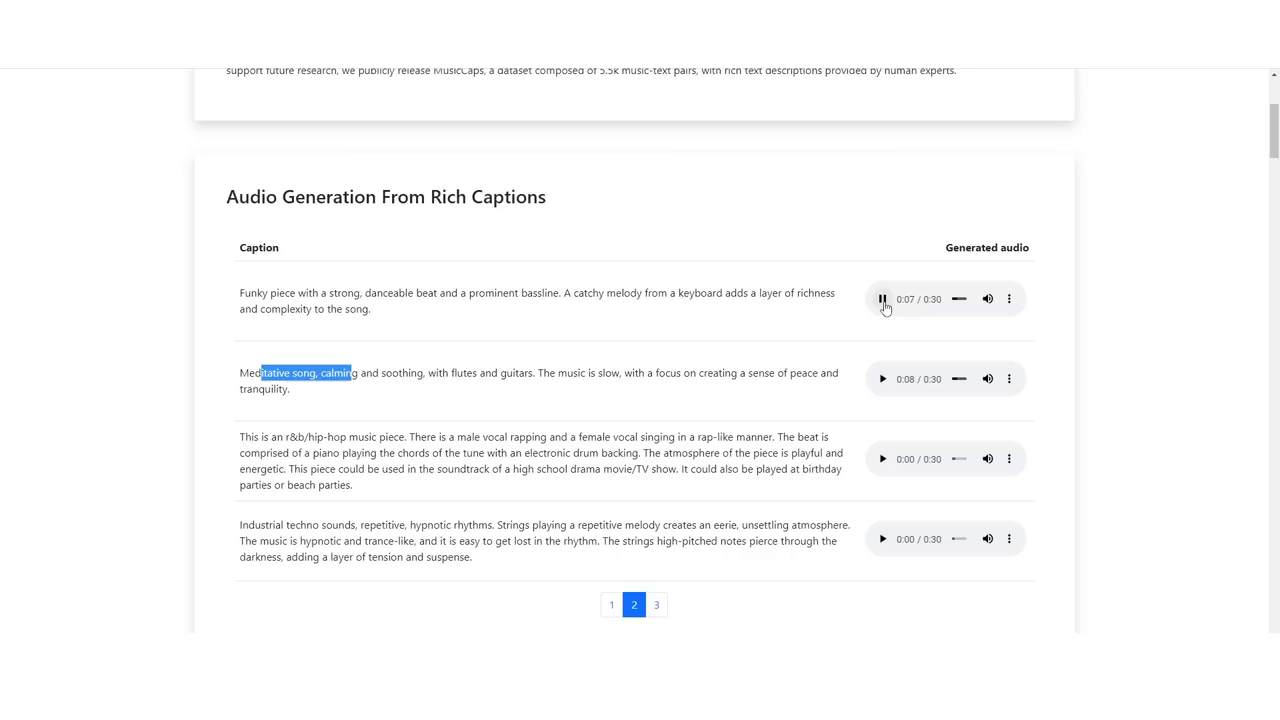
pyautogui.scroll(-3)
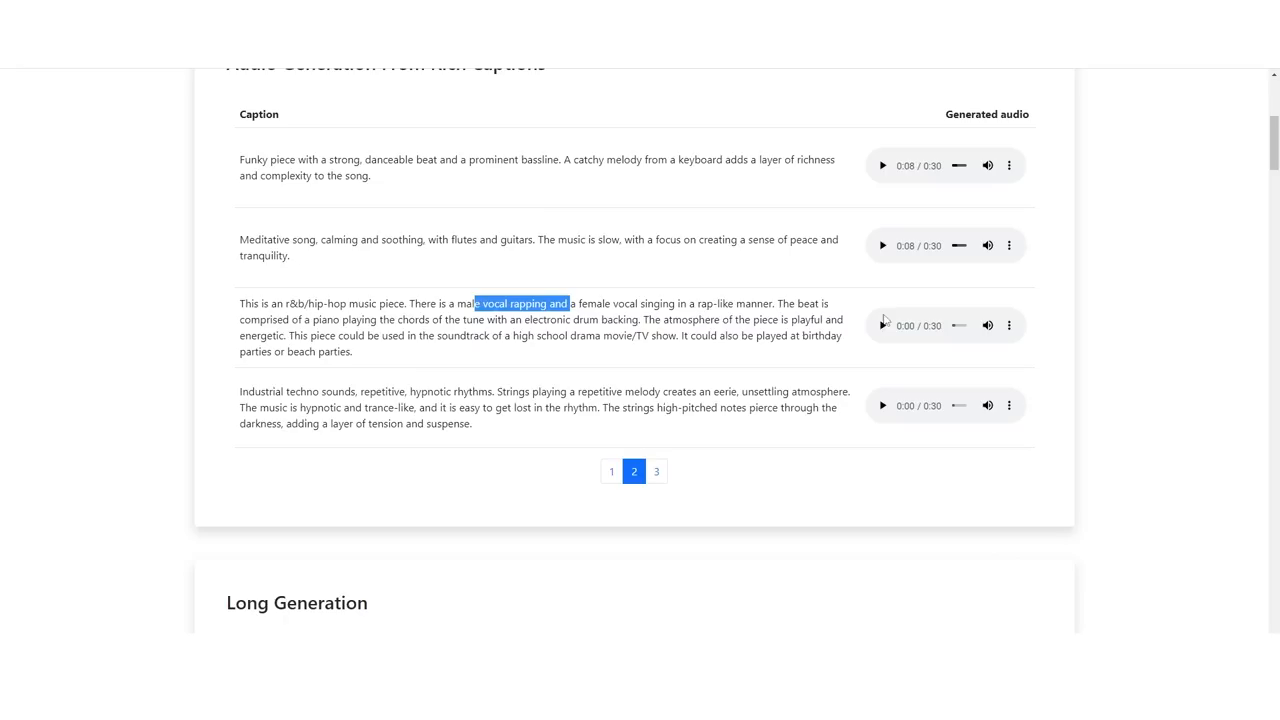
# - Play the r&b/hip-hop sample to 0:07, pause it, and move to the third caption page
pyautogui.click(882, 324)
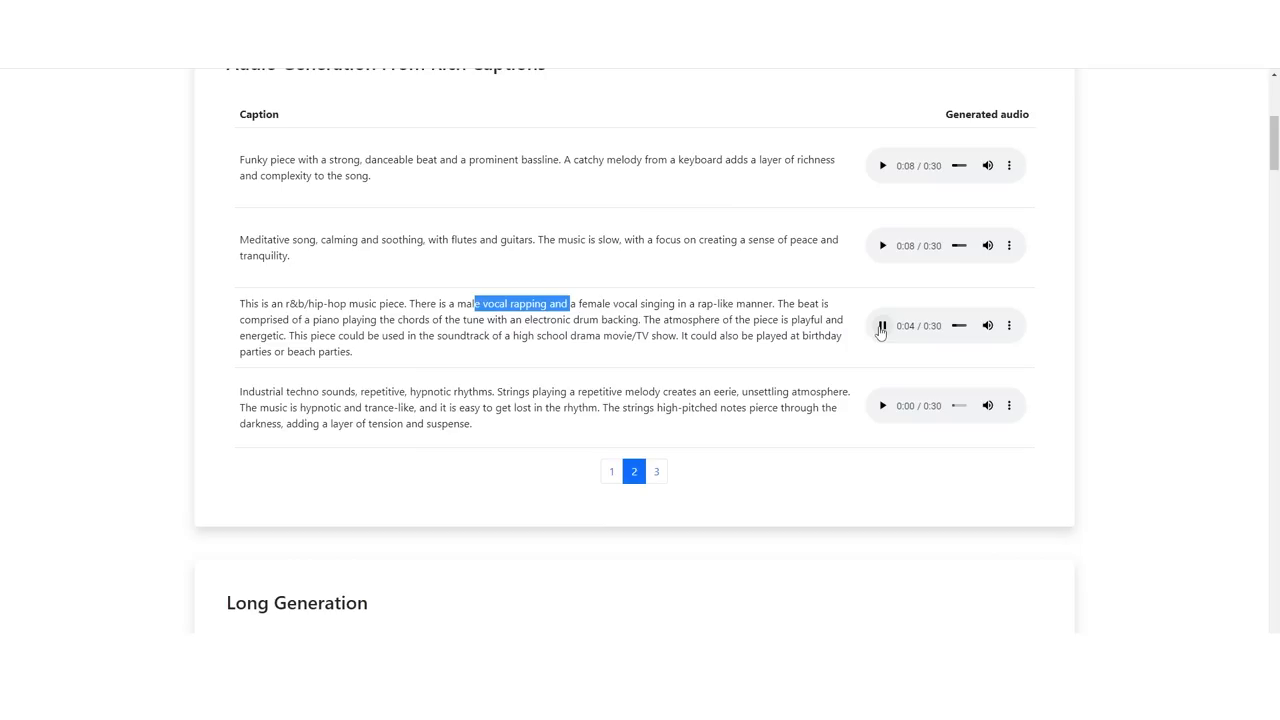
pyautogui.click(882, 324)
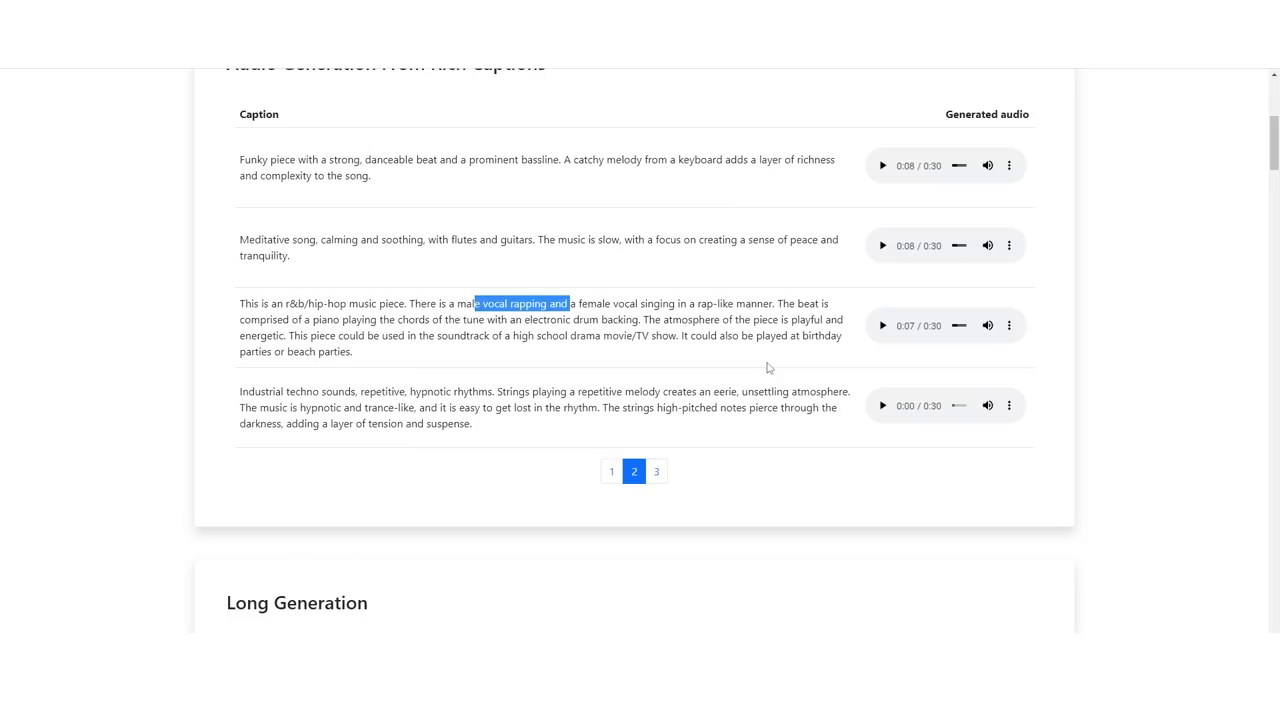
pyautogui.moveTo(640, 194)
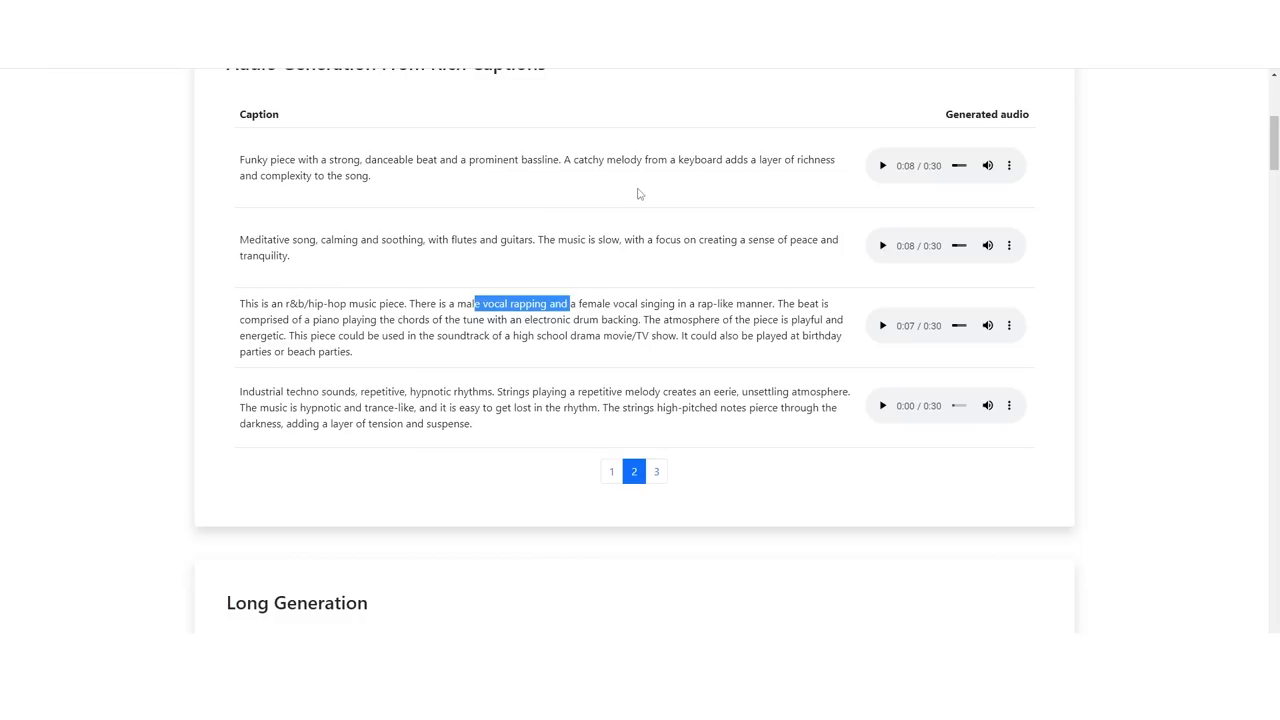
pyautogui.scroll(3)
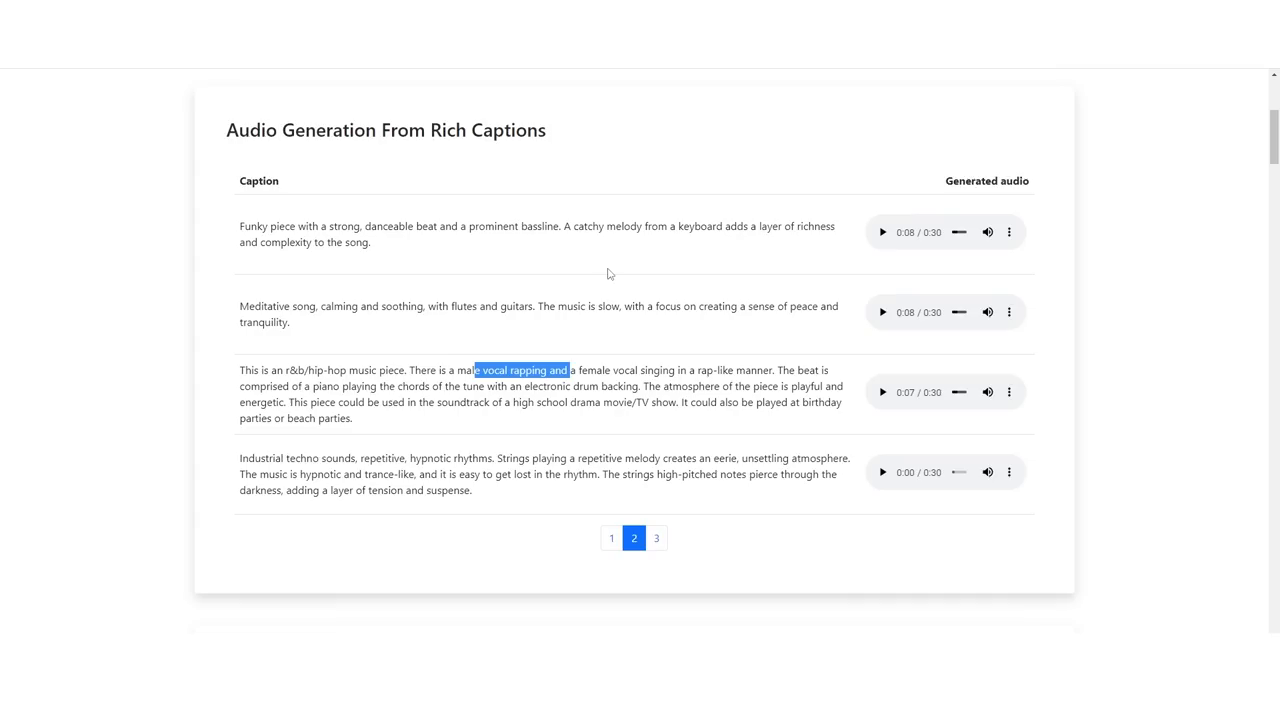
pyautogui.click(656, 538)
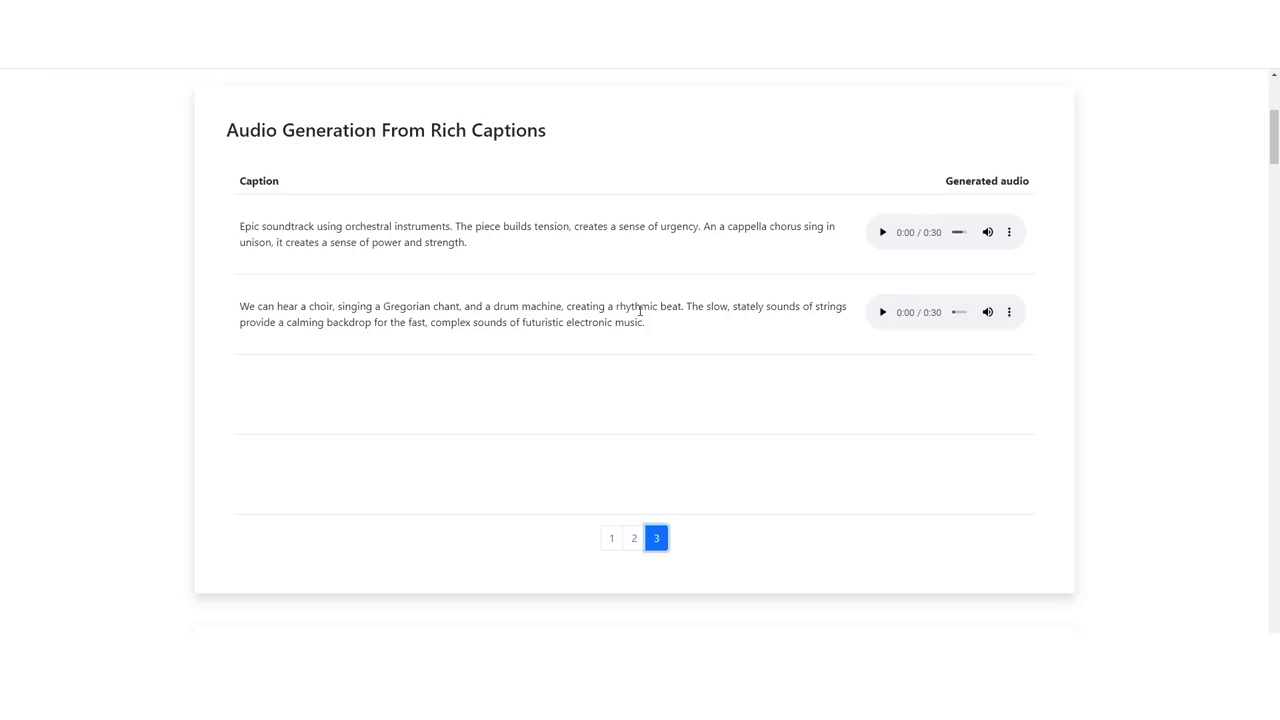
# - Return to the second caption page, then back to the third page of captions
pyautogui.click(632, 538)
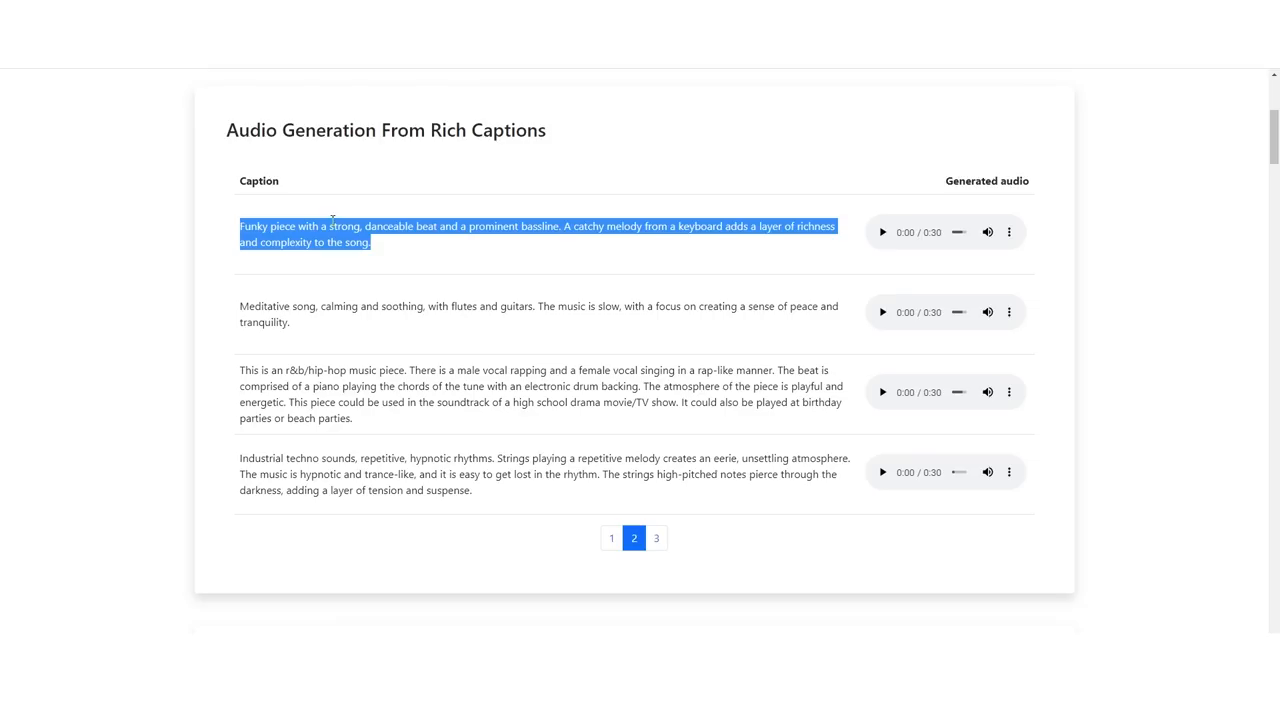
pyautogui.click(656, 538)
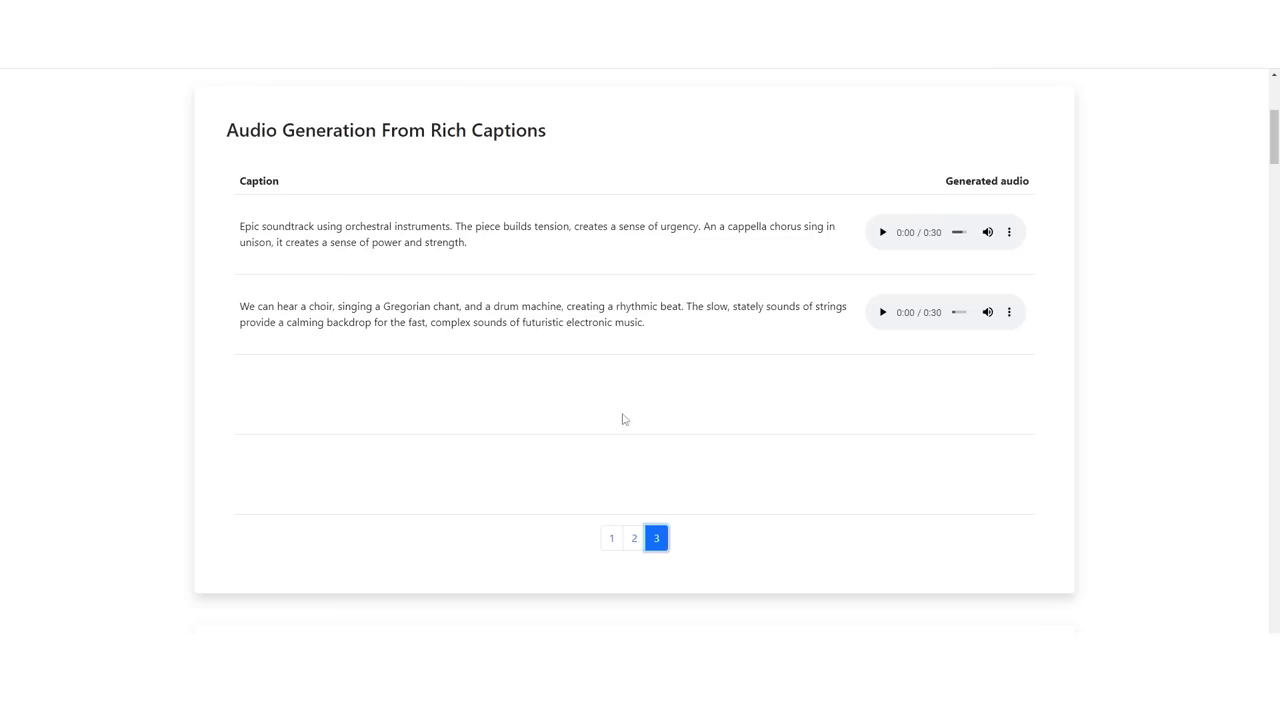
pyautogui.moveTo(882, 232)
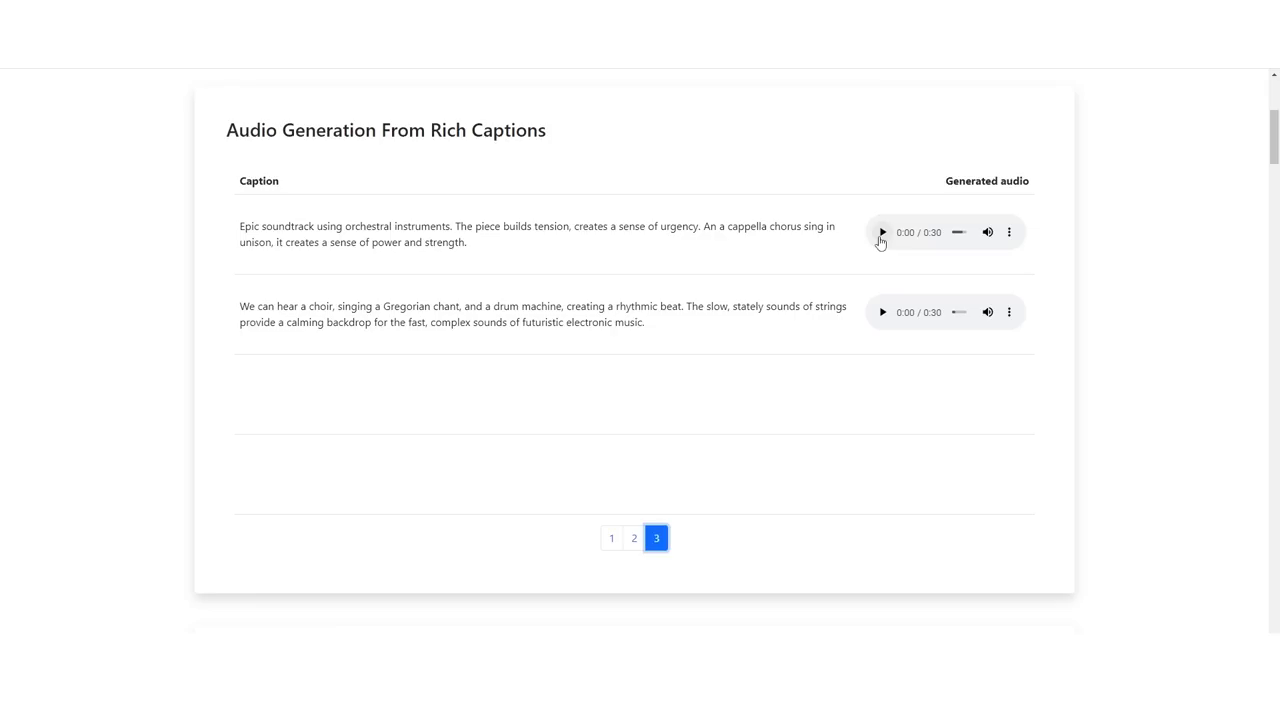
# - Play the epic orchestral soundtrack sample and pause it at 0:17
pyautogui.click(882, 232)
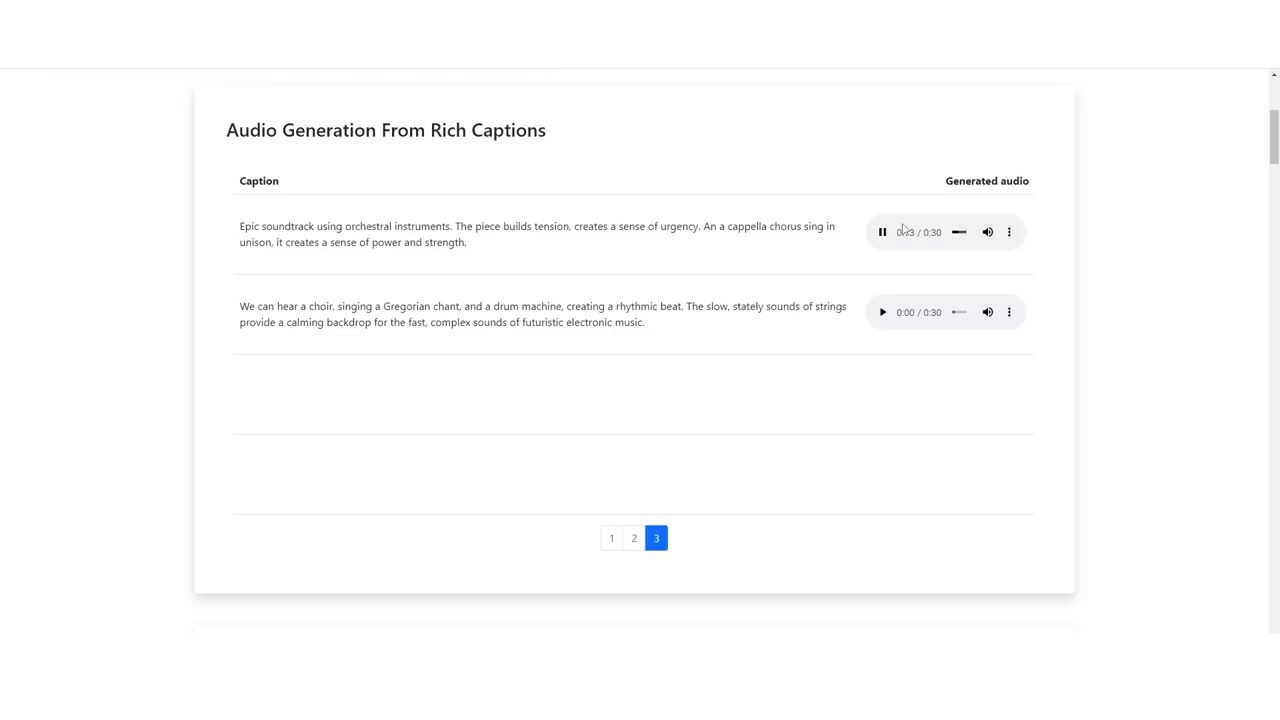
pyautogui.click(880, 232)
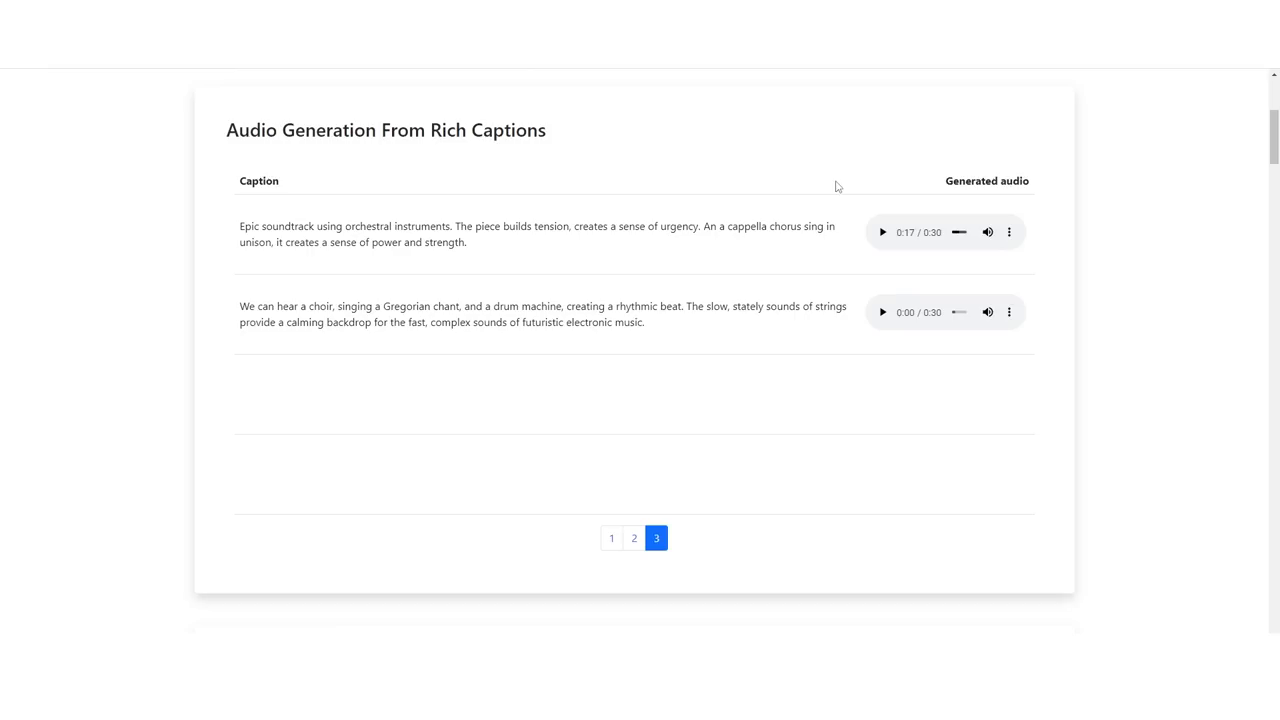
# - Briefly play the Long Generation samples: relaxing jazz, swing, then melodic techno
pyautogui.scroll(-3)
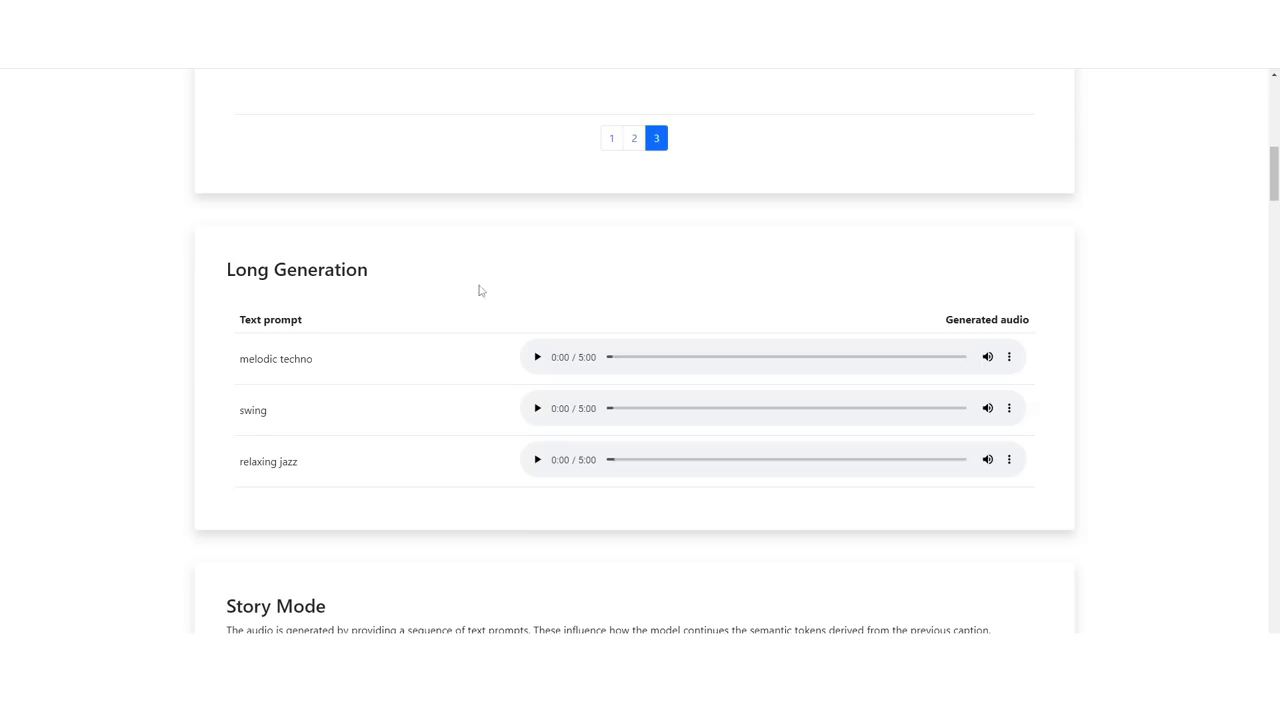
pyautogui.moveTo(612, 376)
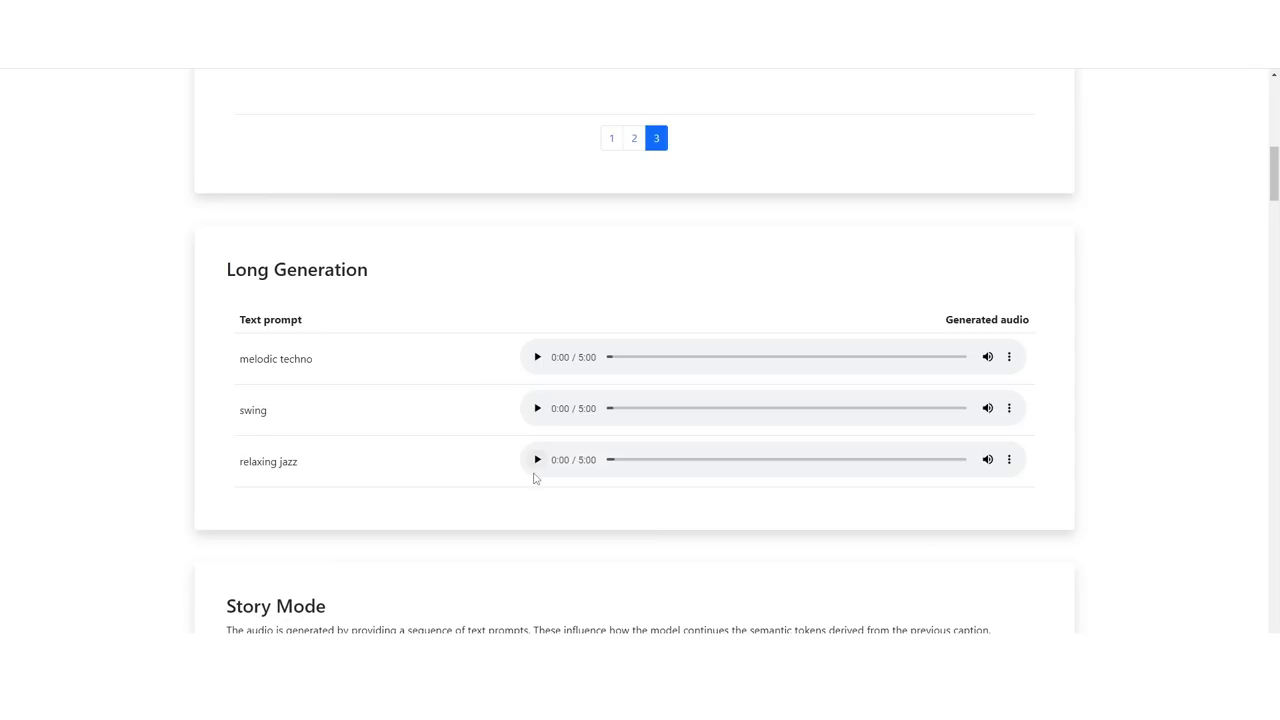
pyautogui.click(536, 458)
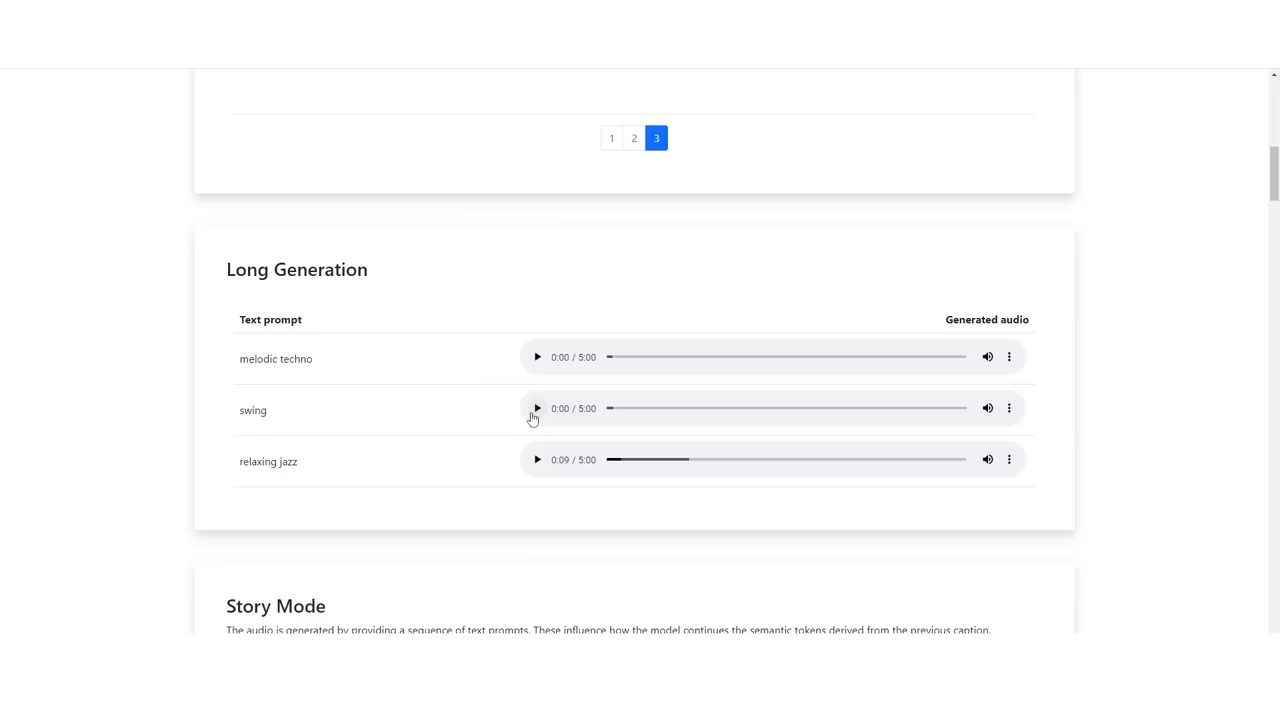
pyautogui.click(536, 408)
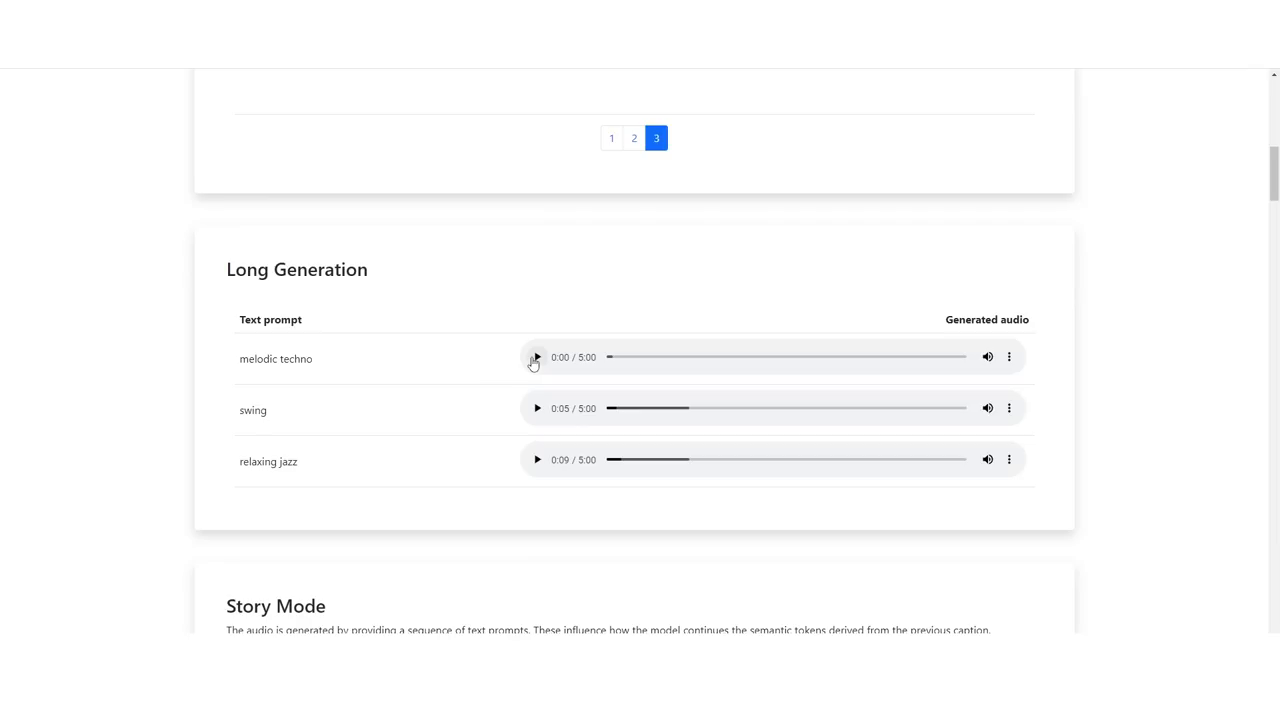
pyautogui.click(536, 356)
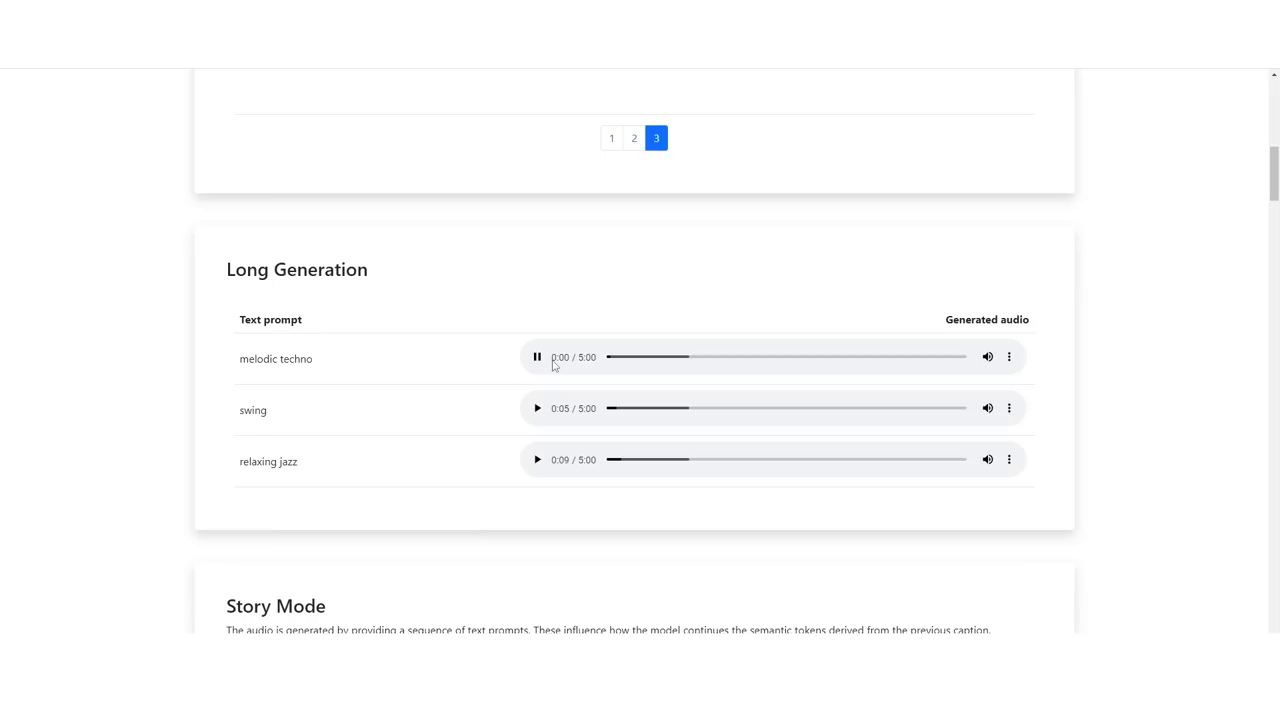
pyautogui.scroll(-3)
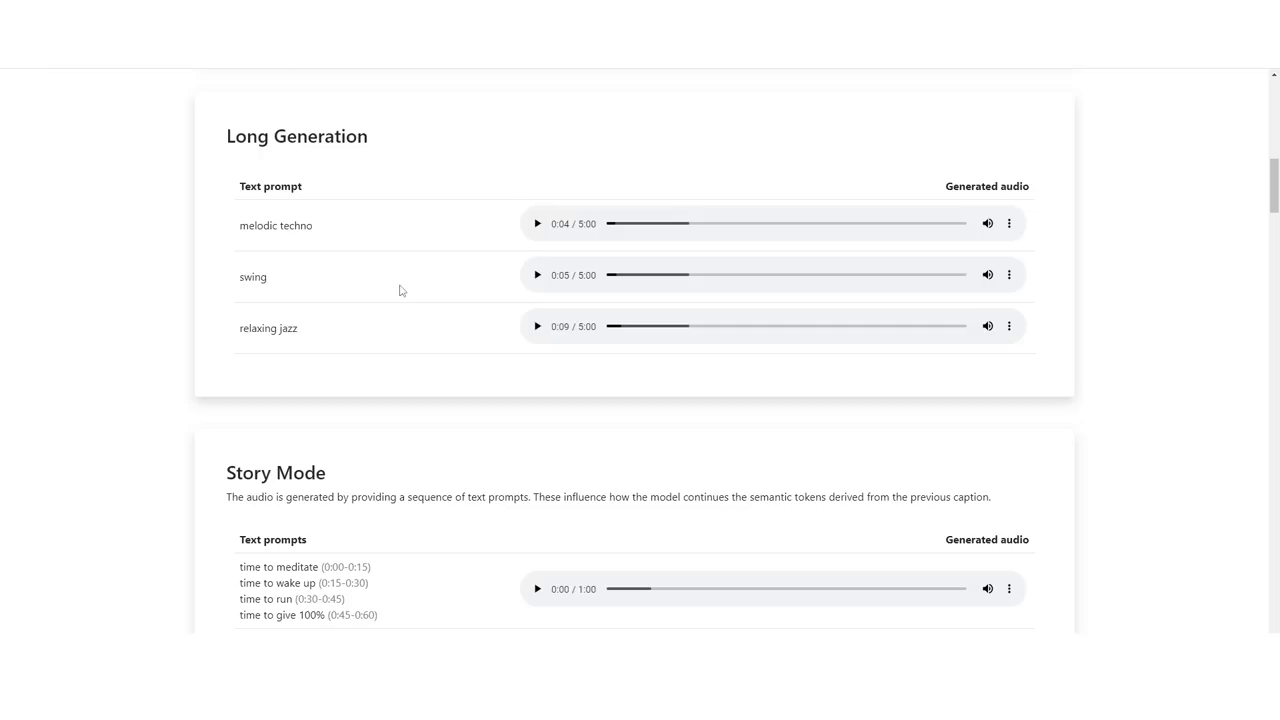
# - Highlight the time-to-meditate prompt line and play the first Story Mode sample
pyautogui.scroll(-3)
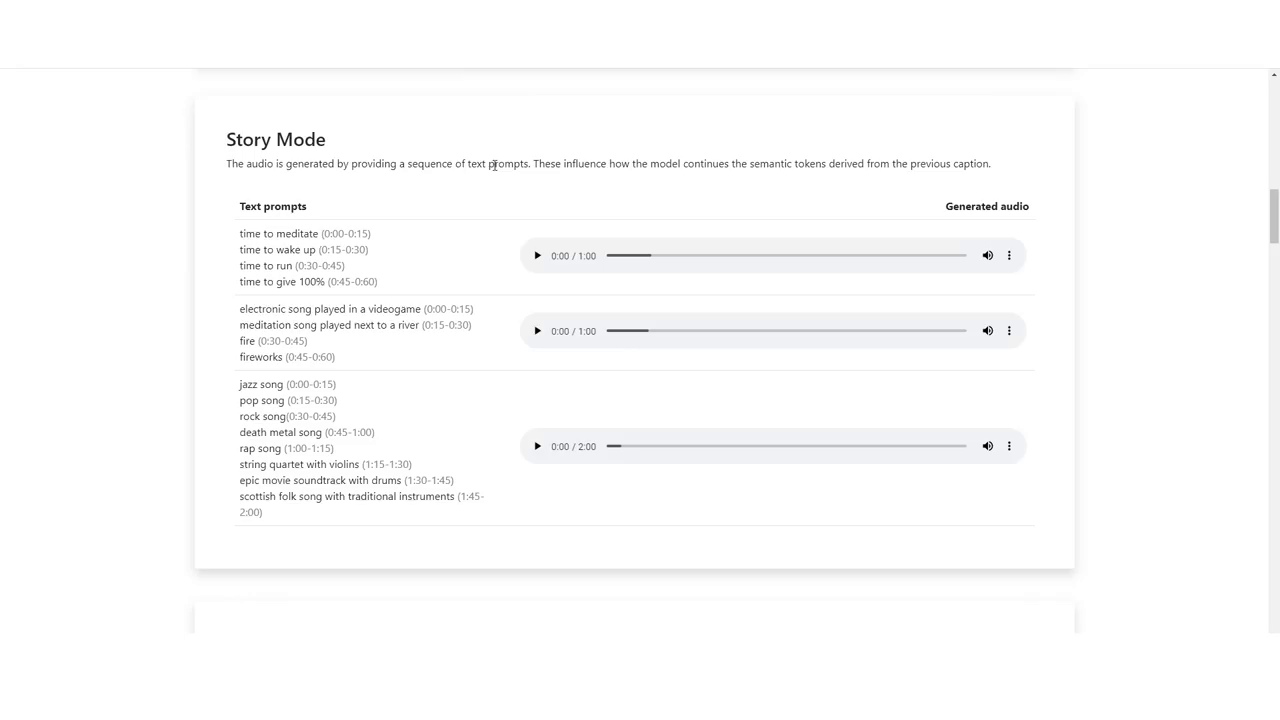
pyautogui.moveTo(434, 258)
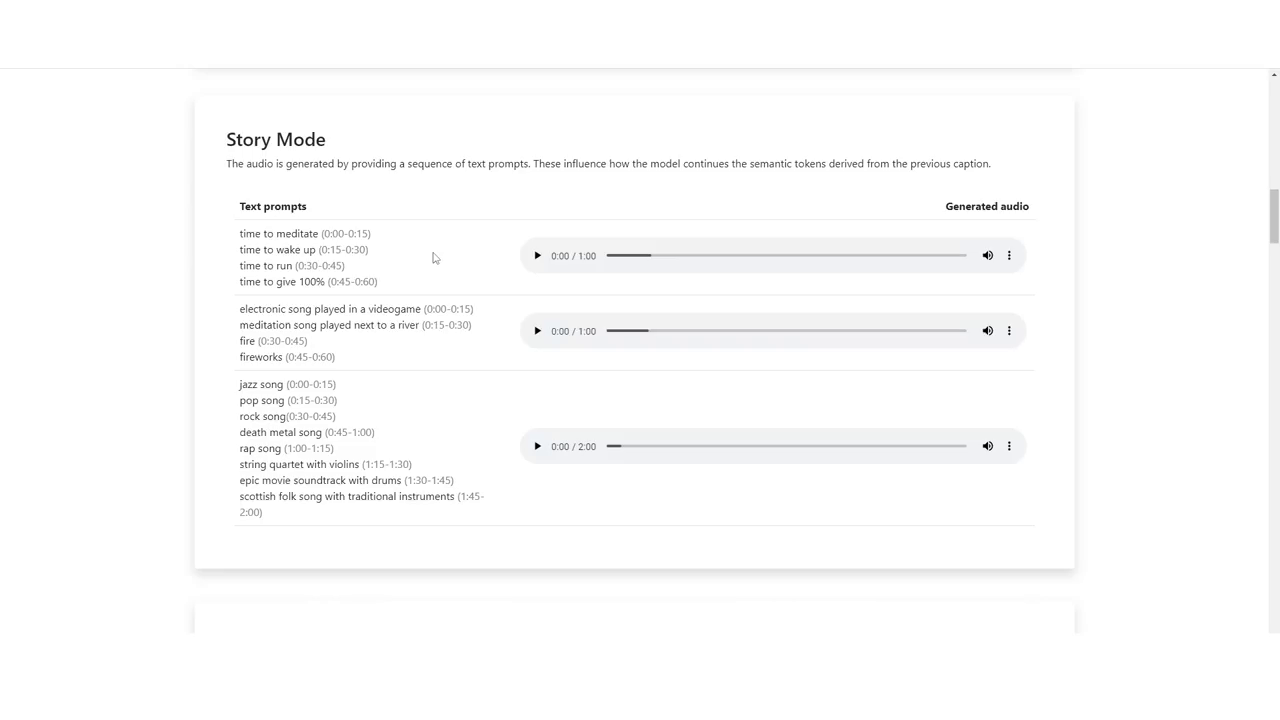
pyautogui.doubleClick(278, 232)
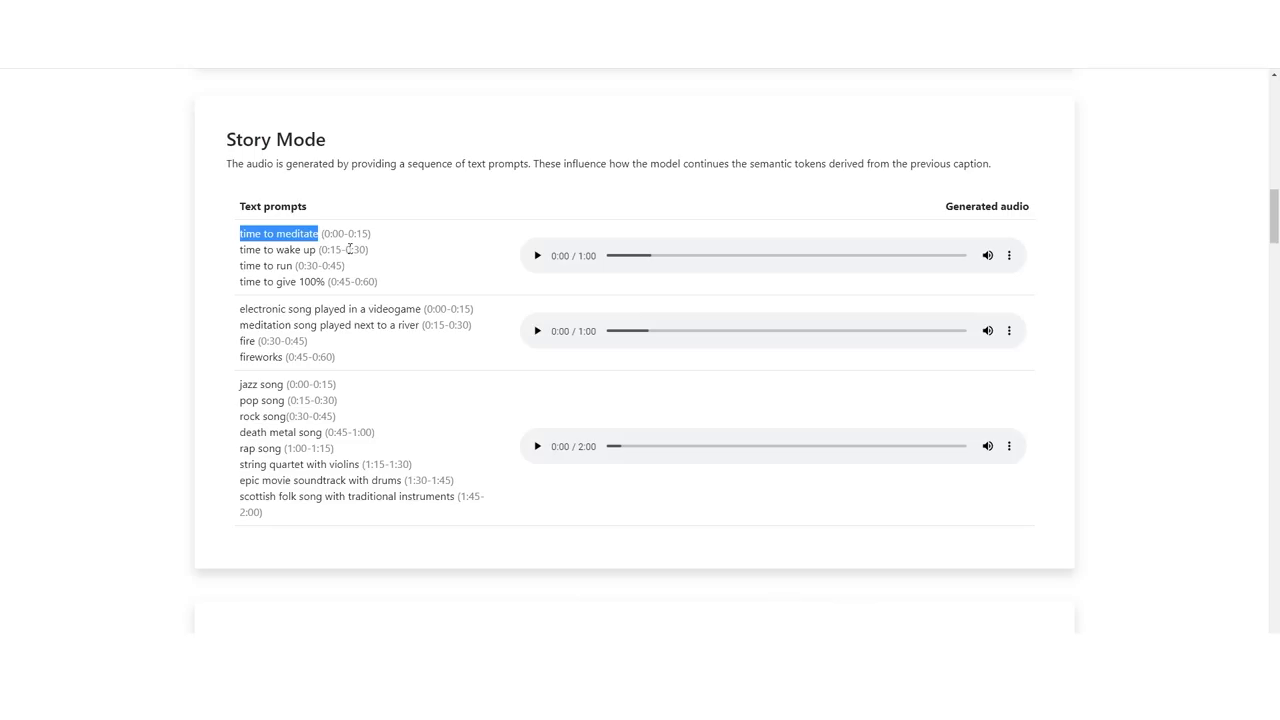
pyautogui.moveTo(240, 232); pyautogui.dragTo(324, 280)
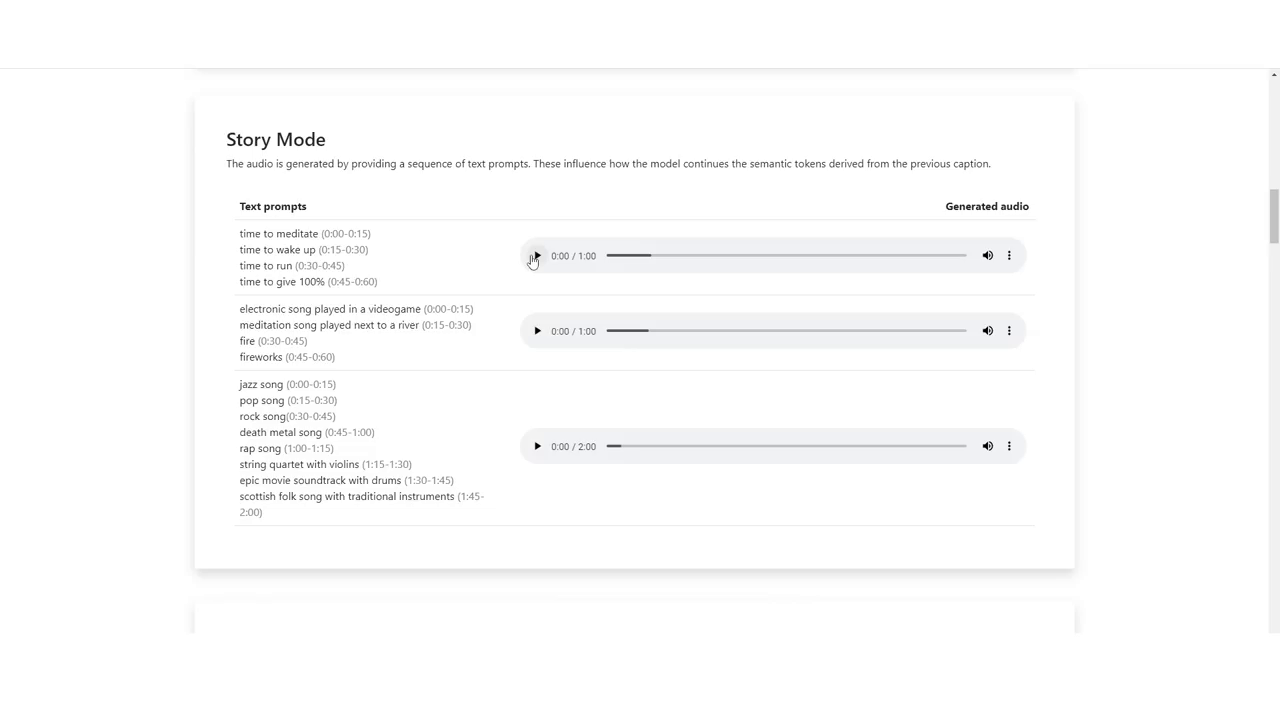
pyautogui.click(536, 256)
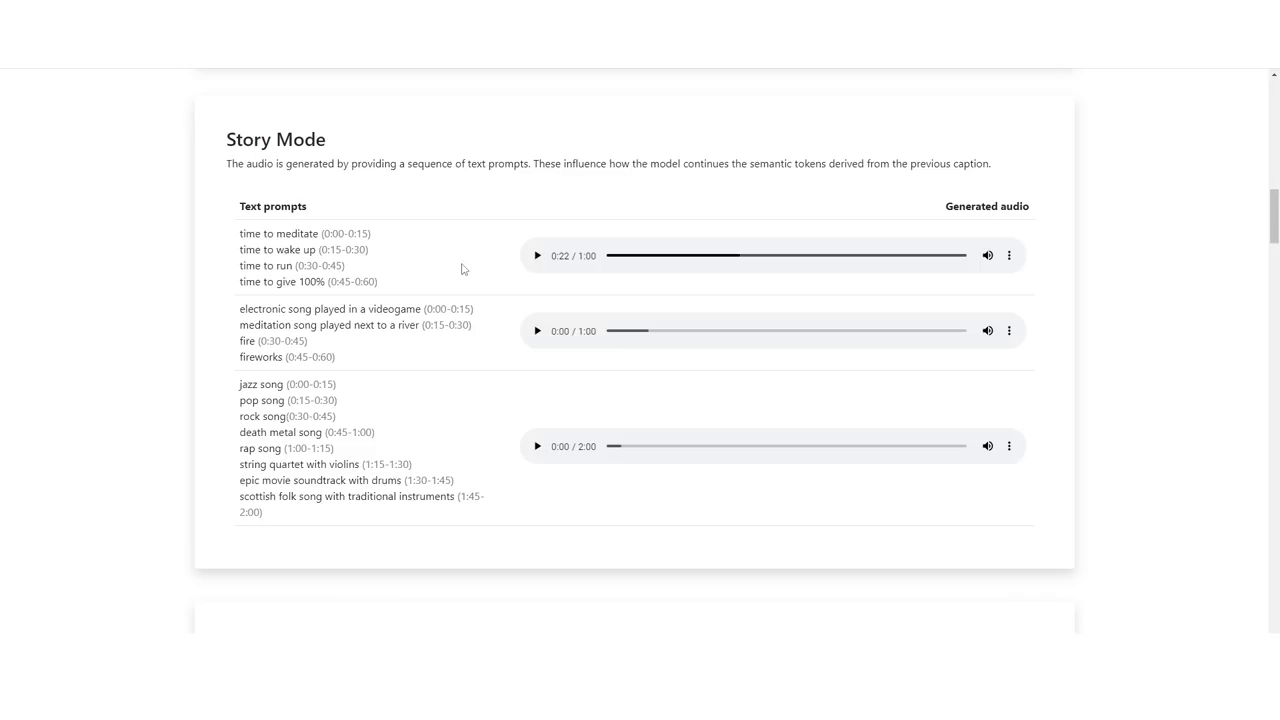
# - Play the videogame-to-fireworks story sample briefly and highlight the meditation prompt line
pyautogui.scroll(-3)
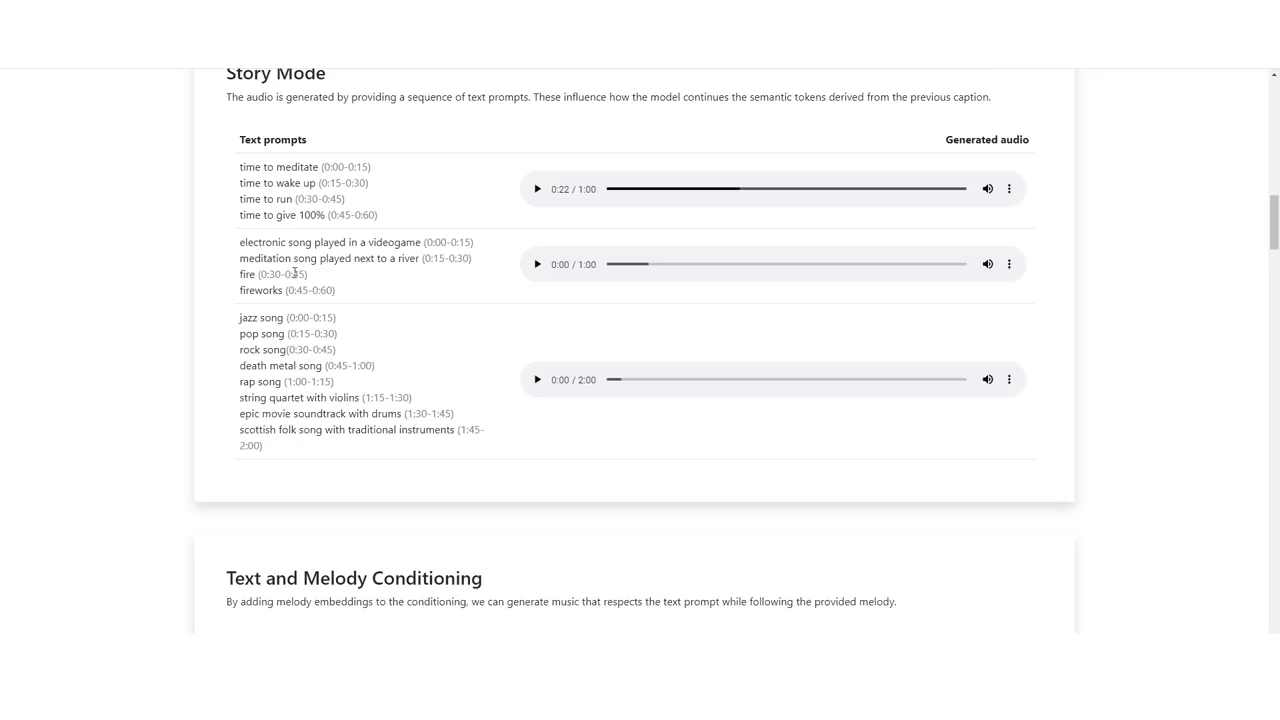
pyautogui.click(536, 264)
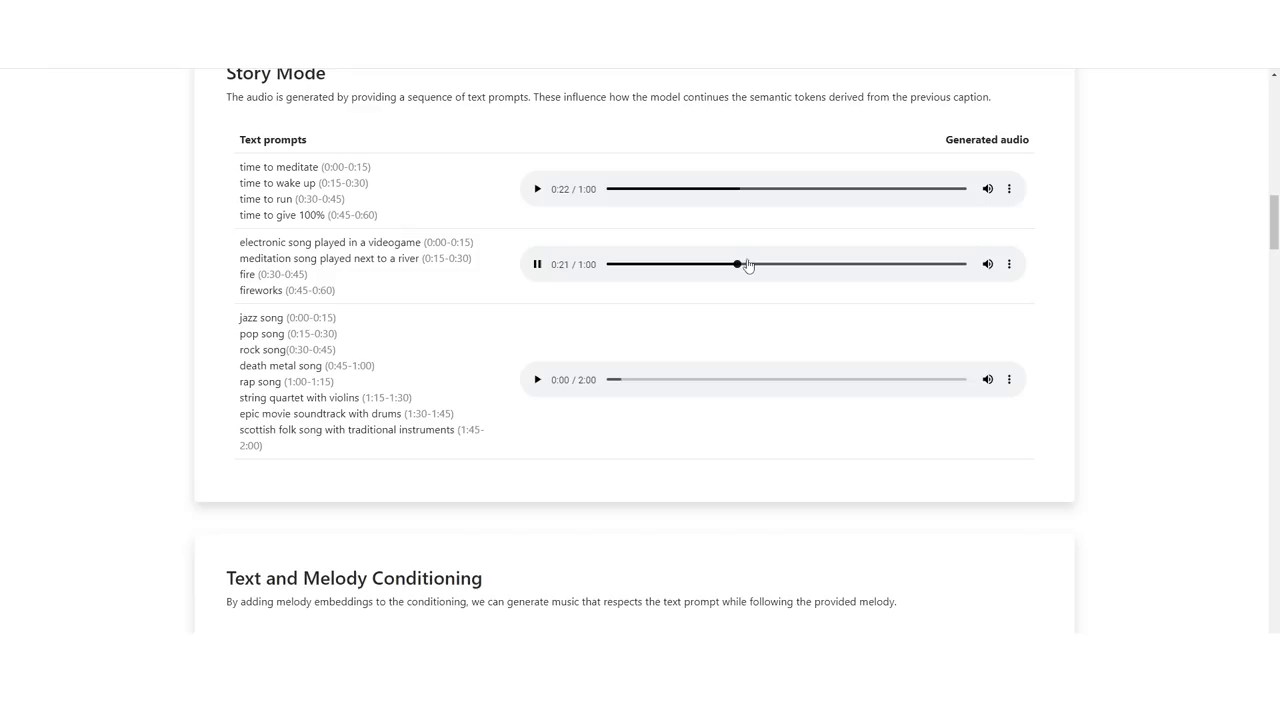
pyautogui.click(536, 264)
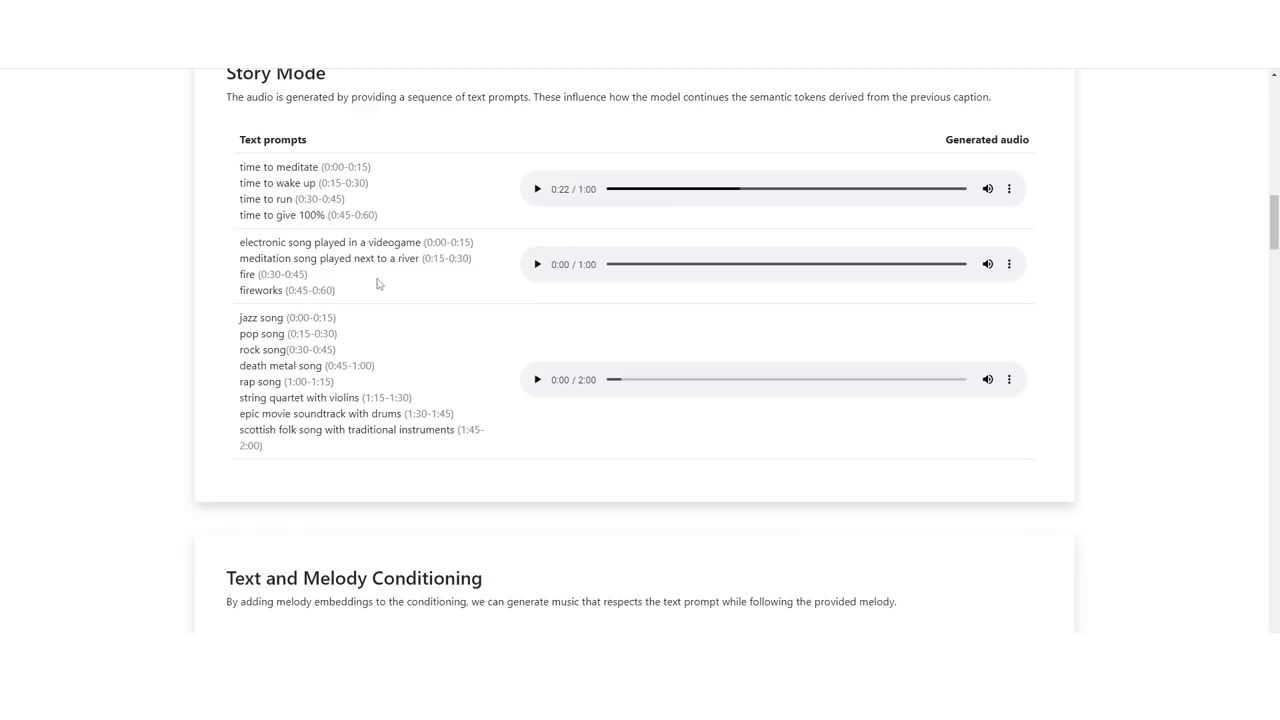
pyautogui.moveTo(340, 206)
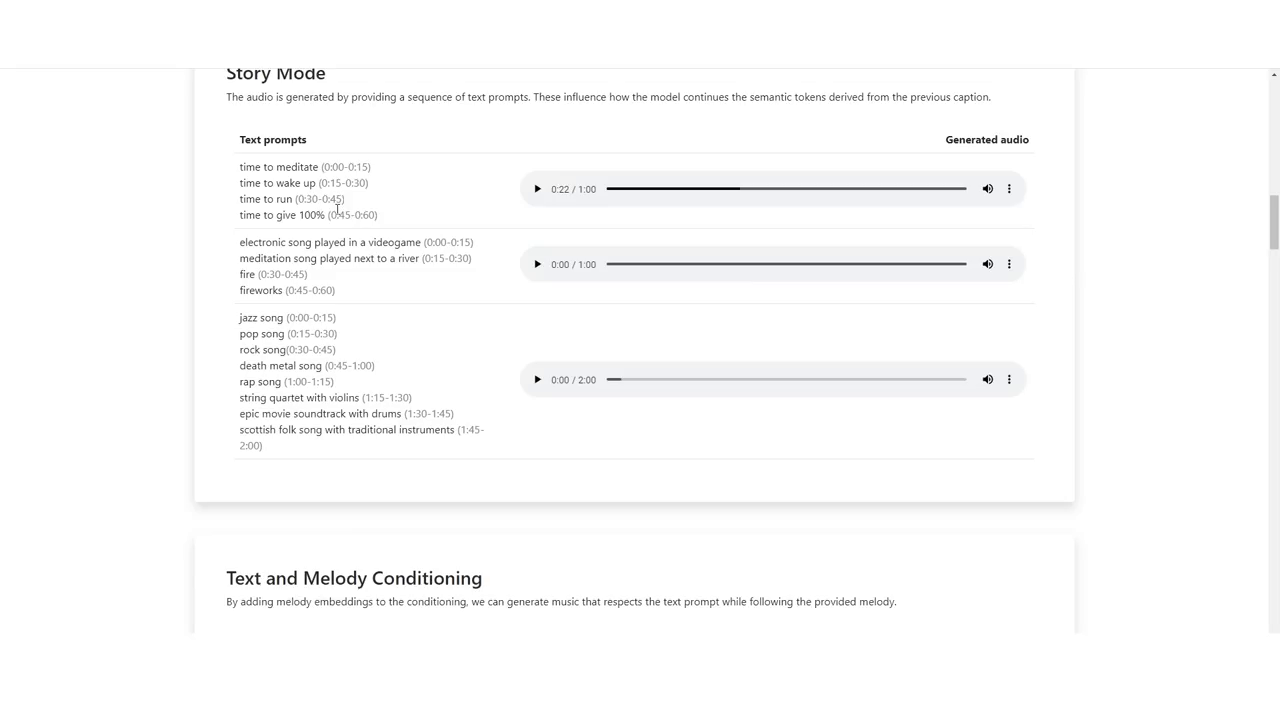
pyautogui.doubleClick(264, 242)
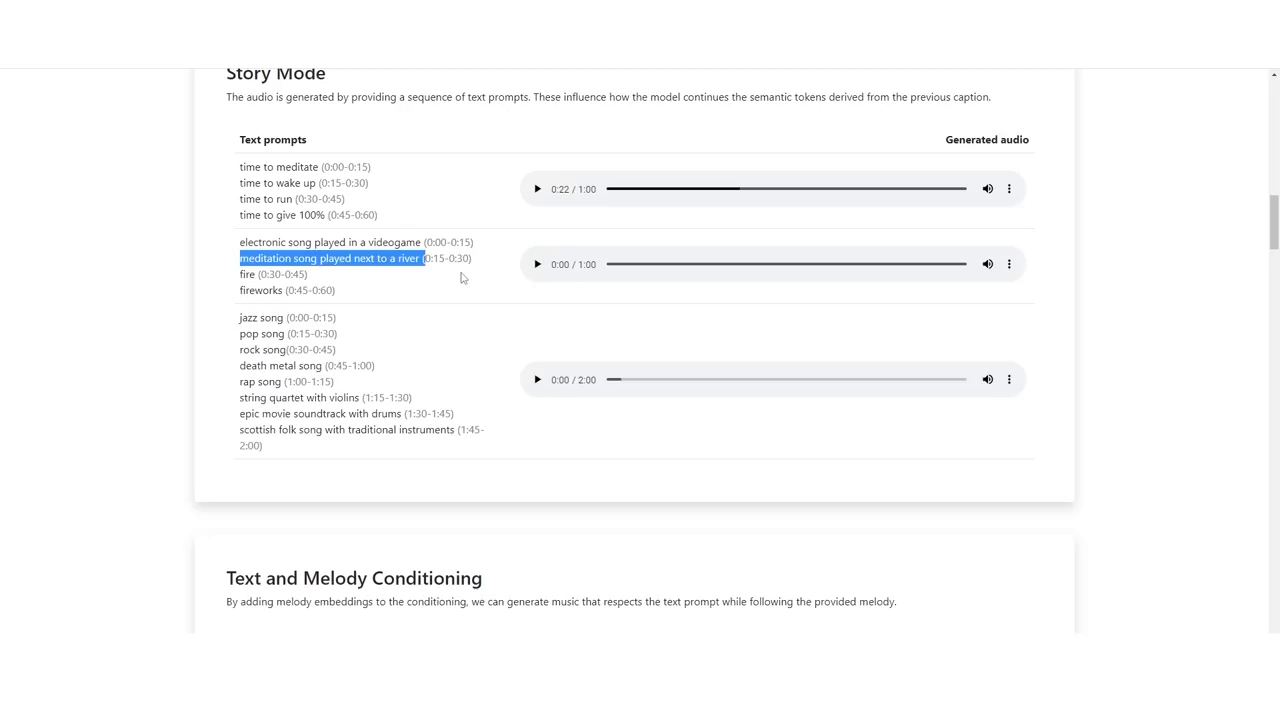
# - Restart the videogame story sample, seek ahead, and pause it at 0:25
pyautogui.click(536, 264)
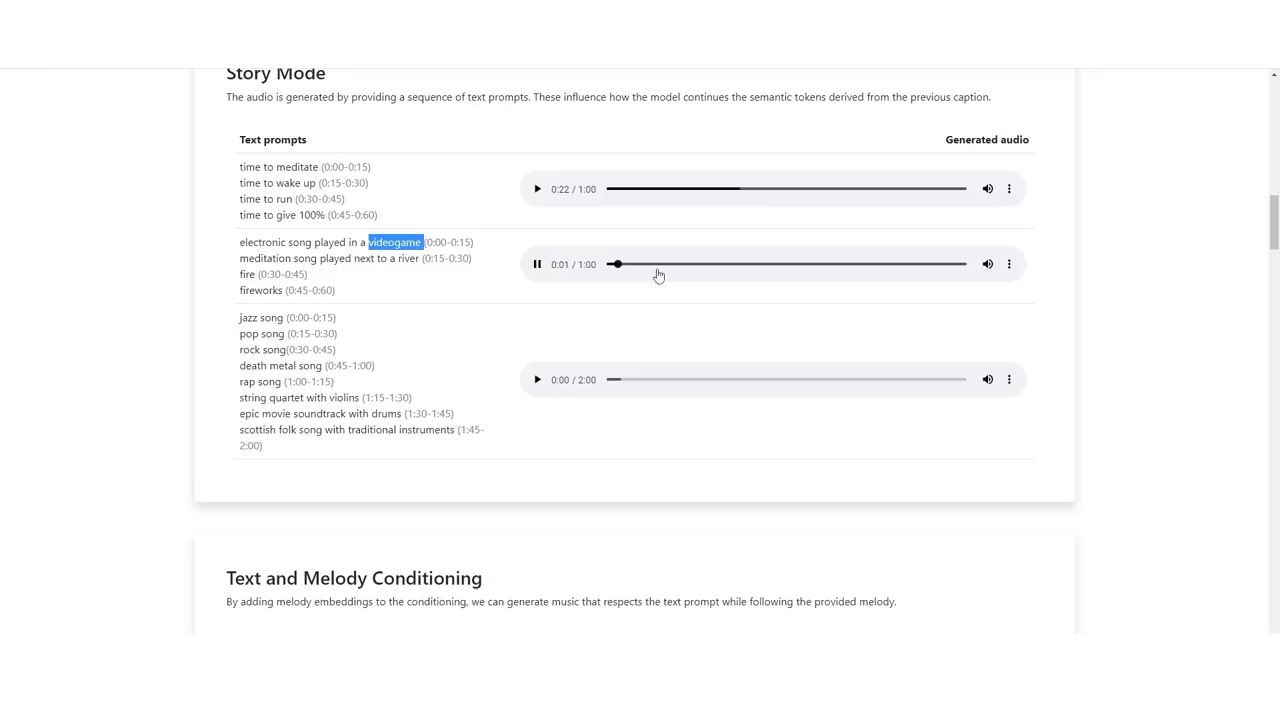
pyautogui.click(688, 264)
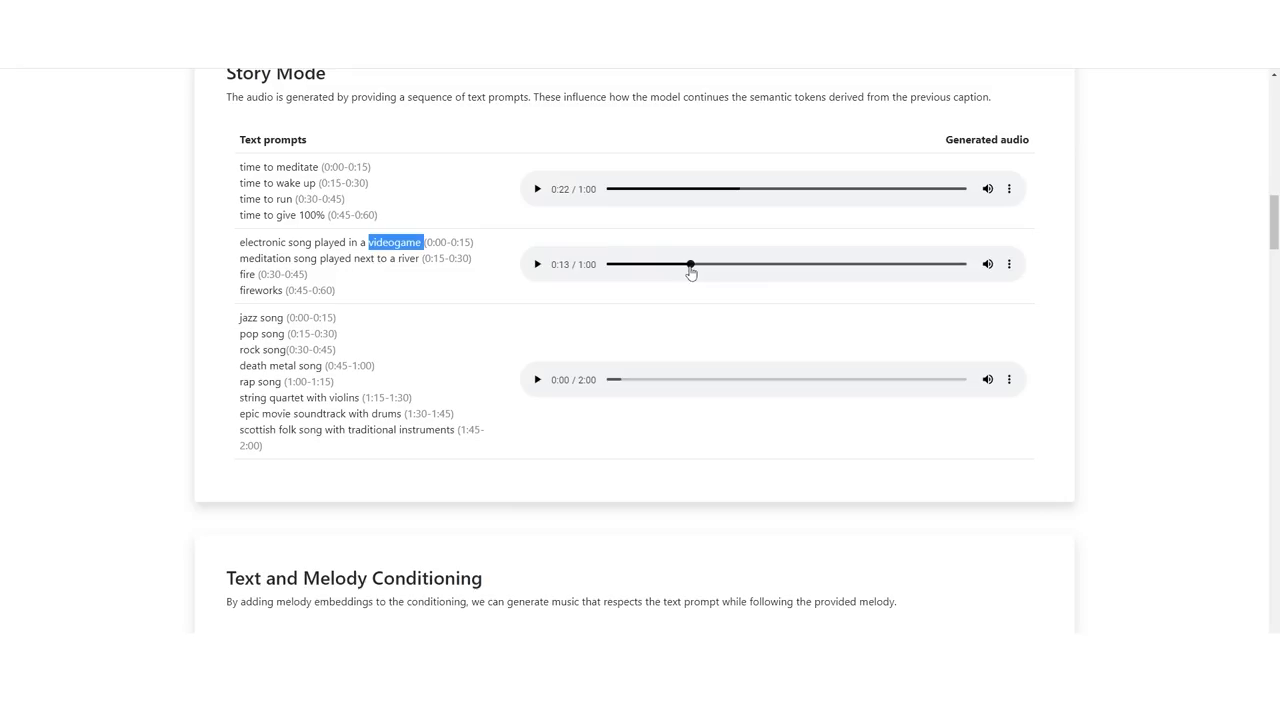
pyautogui.click(536, 264)
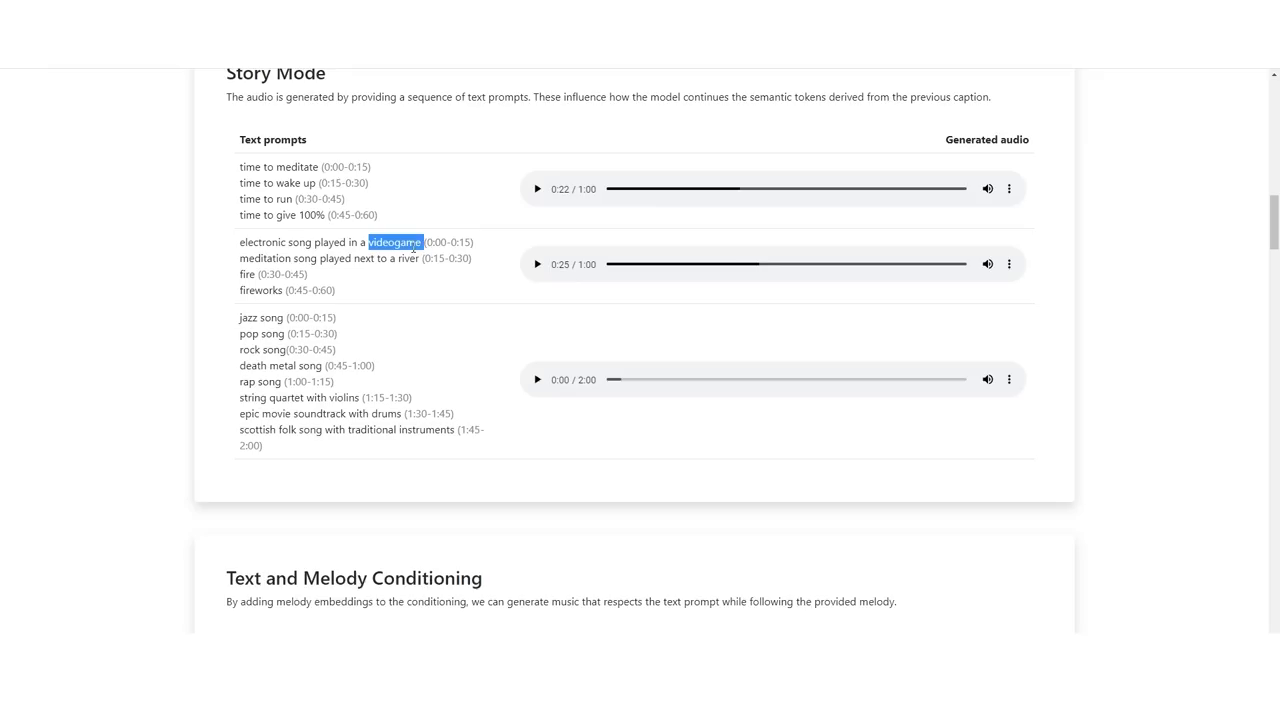
# - Reach the bella ciao humming melody column and start the synth lead and guitar samples
pyautogui.scroll(-3)
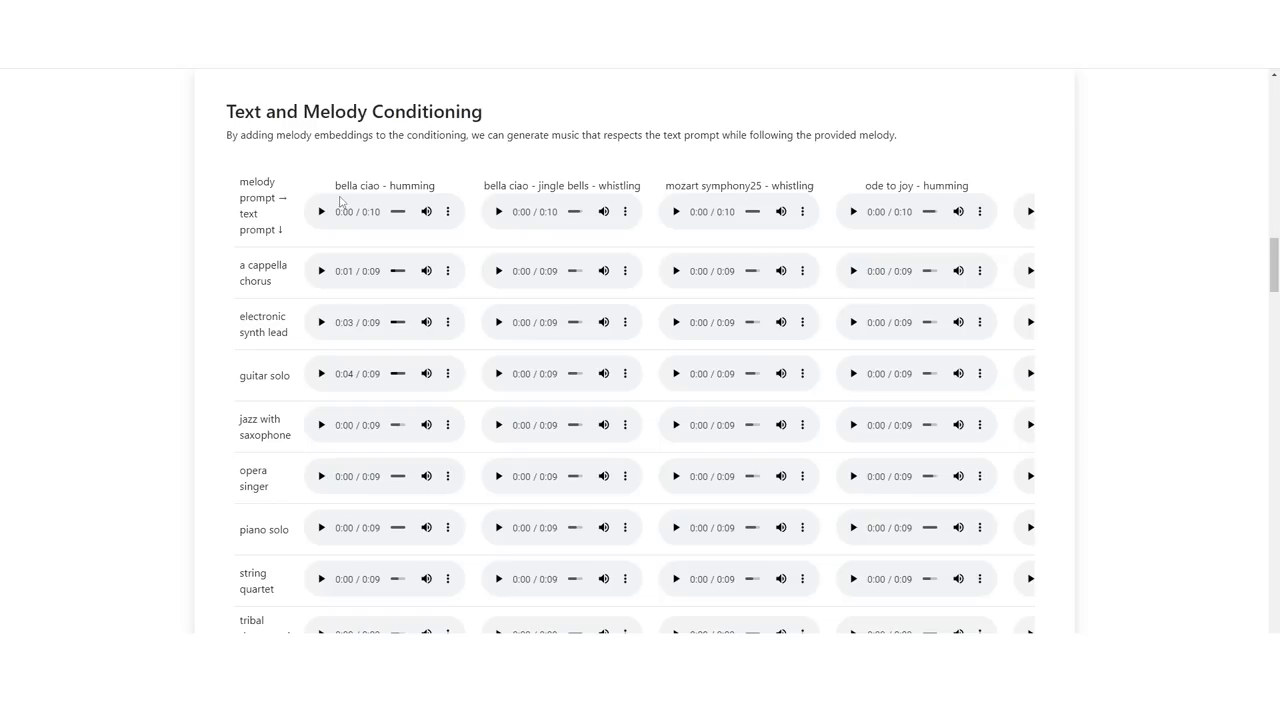
pyautogui.doubleClick(384, 184)
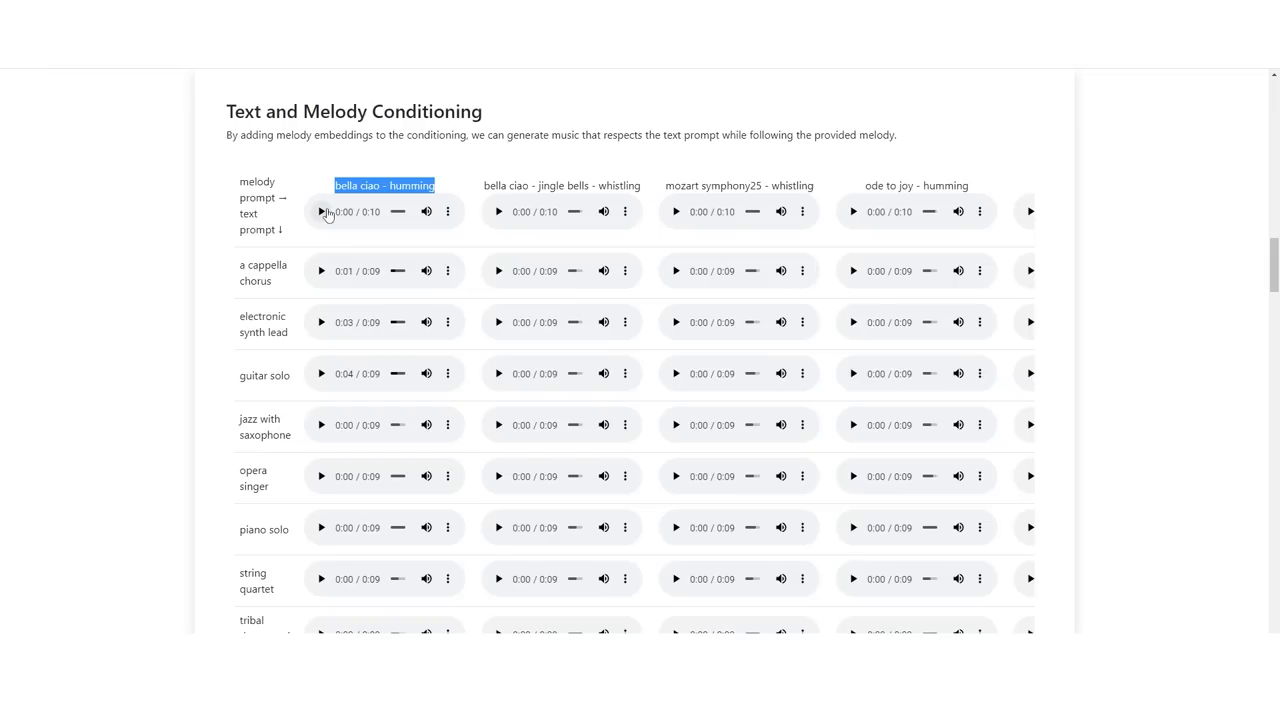
pyautogui.scroll(-3)
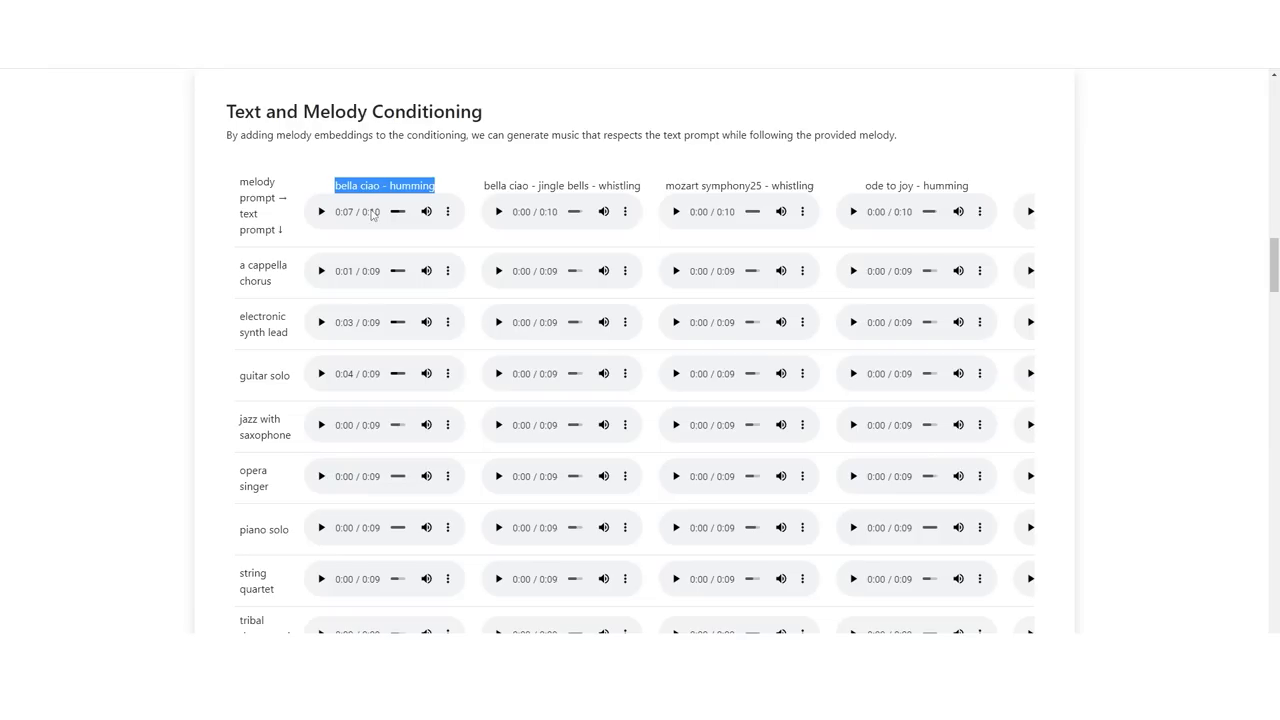
pyautogui.scroll(-3)
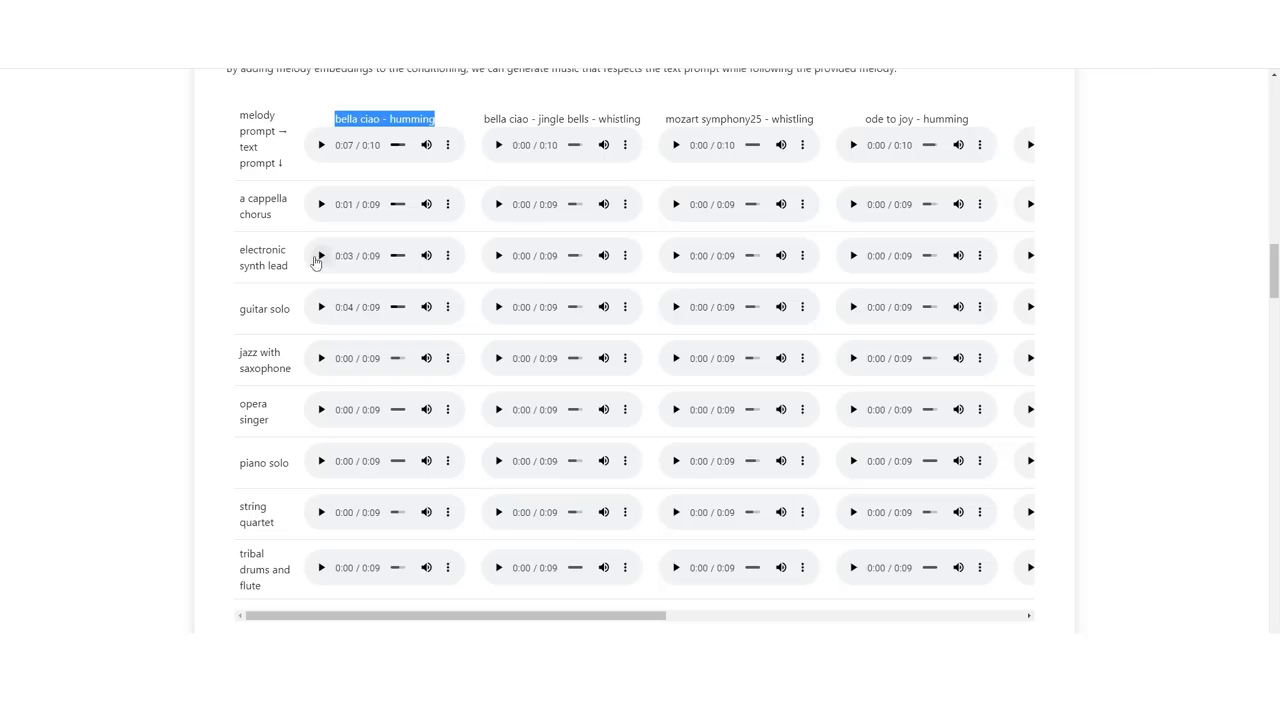
pyautogui.click(320, 308)
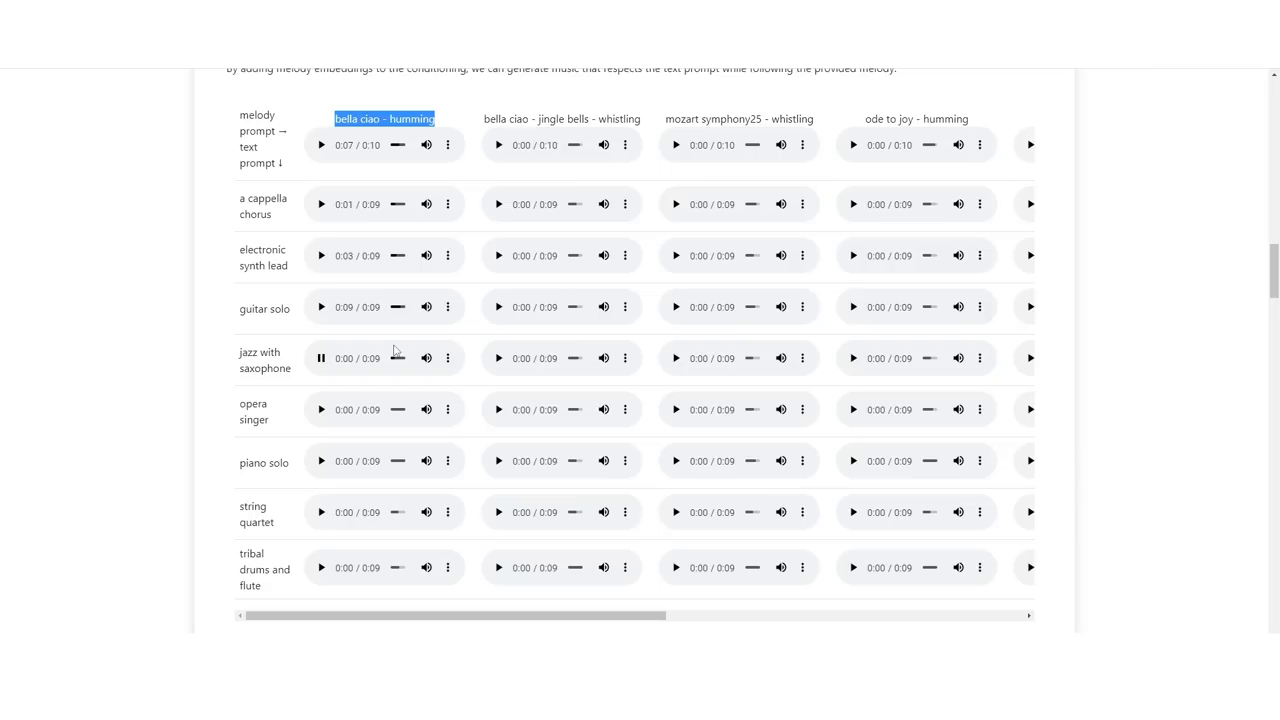
# - Stop the jazz saxophone clip, play the piano solo clip, and continue toward the painting-caption section
pyautogui.click(320, 460)
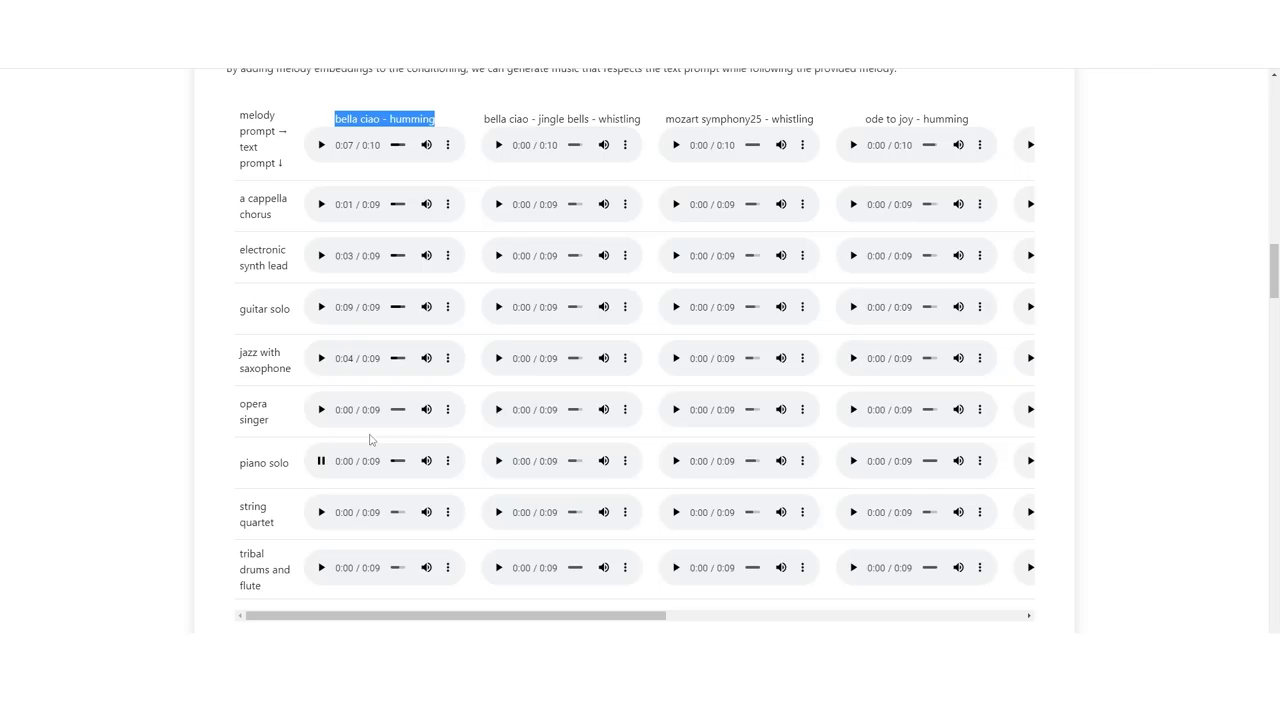
pyautogui.click(320, 460)
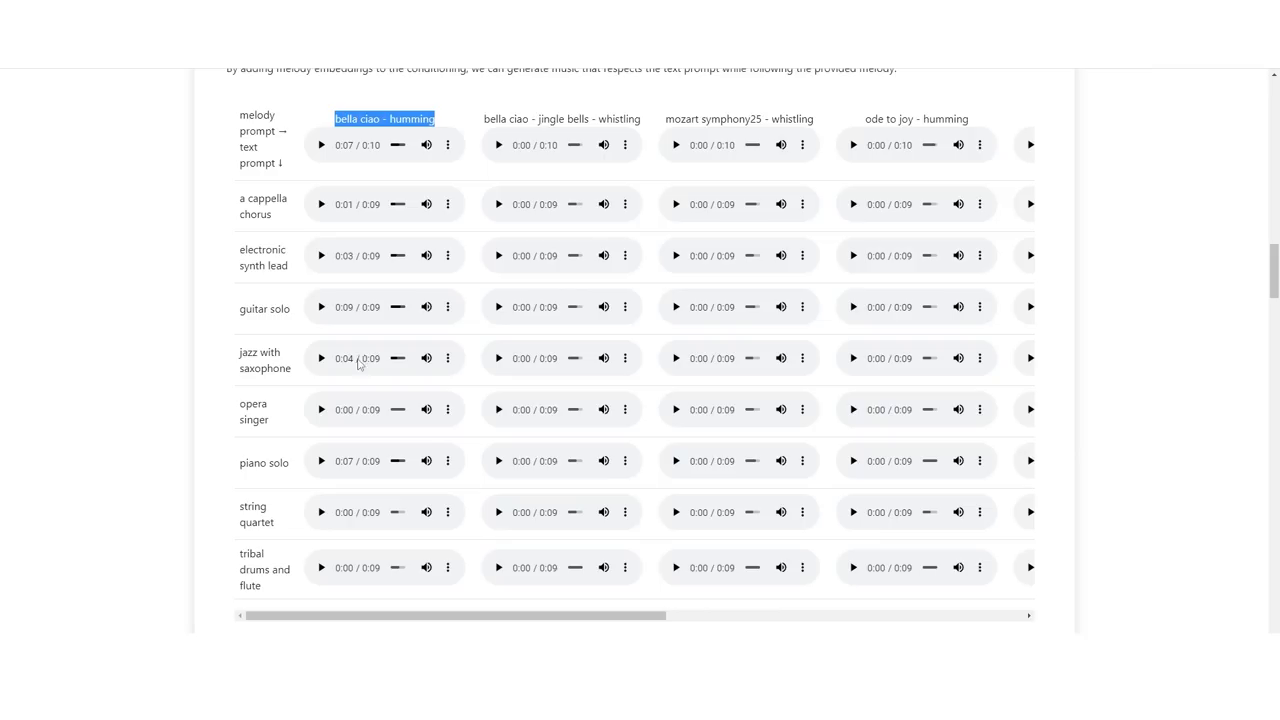
pyautogui.scroll(3)
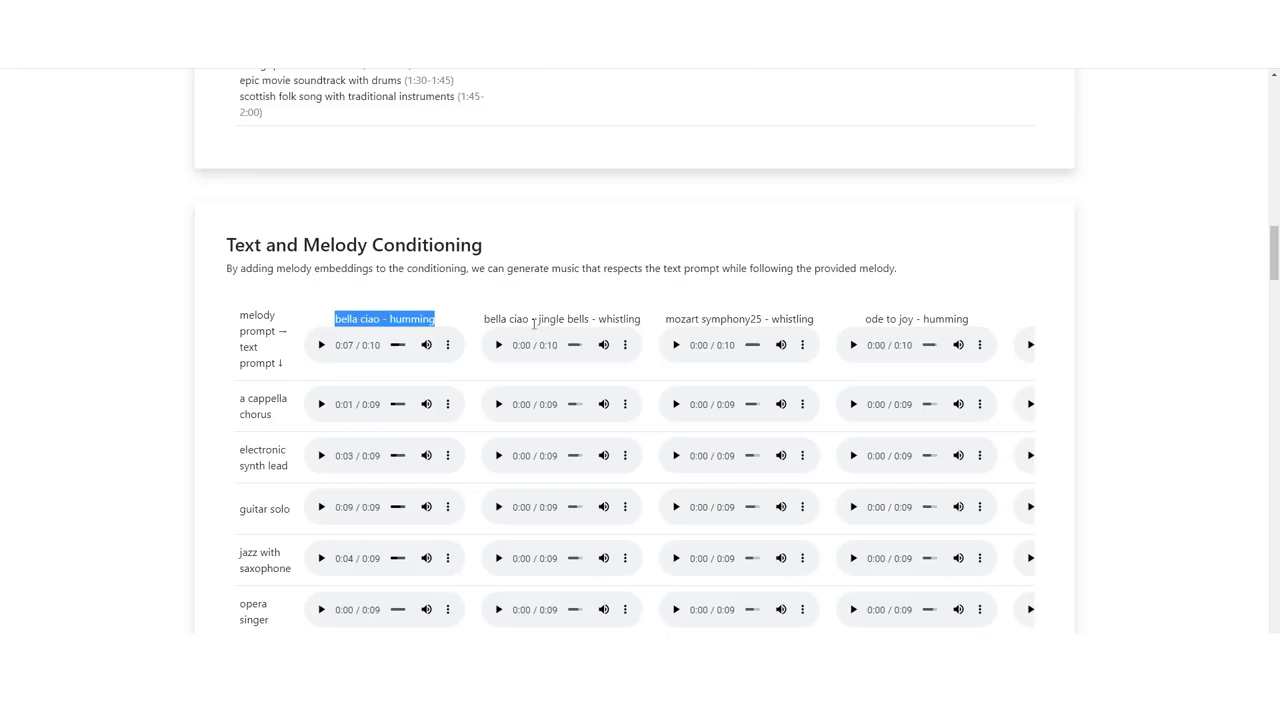
pyautogui.scroll(-3)
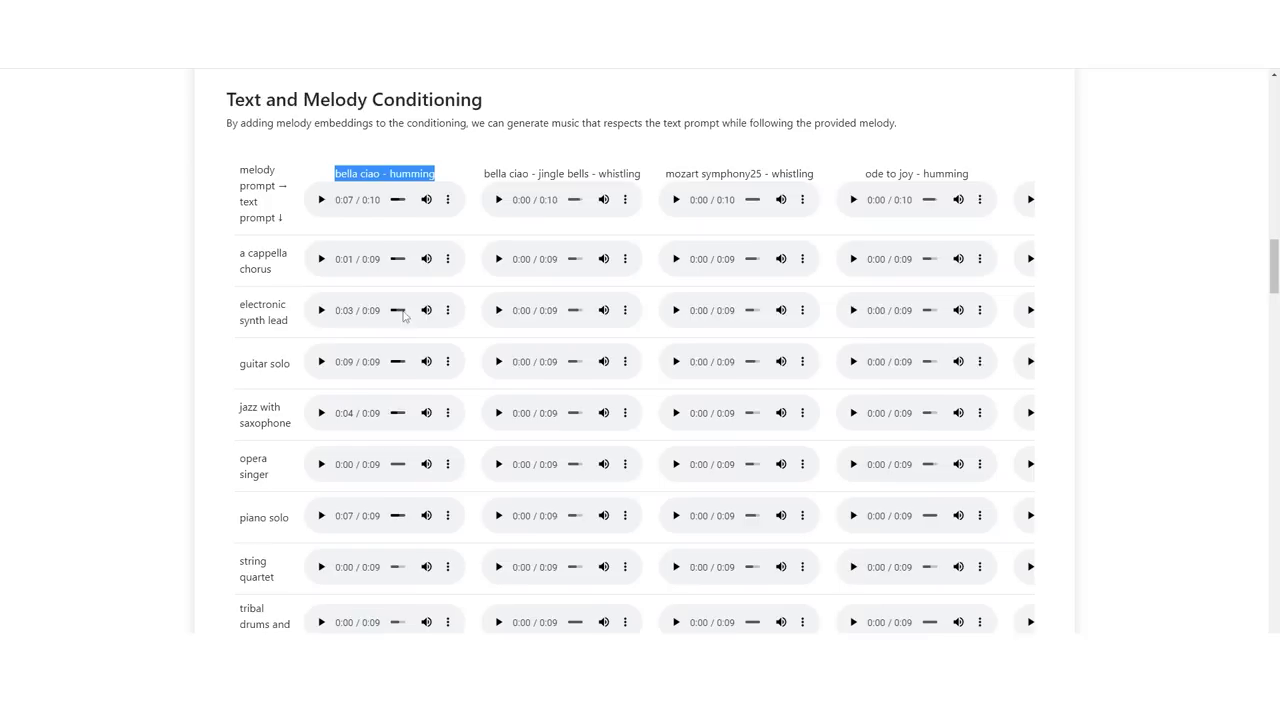
pyautogui.scroll(-3)
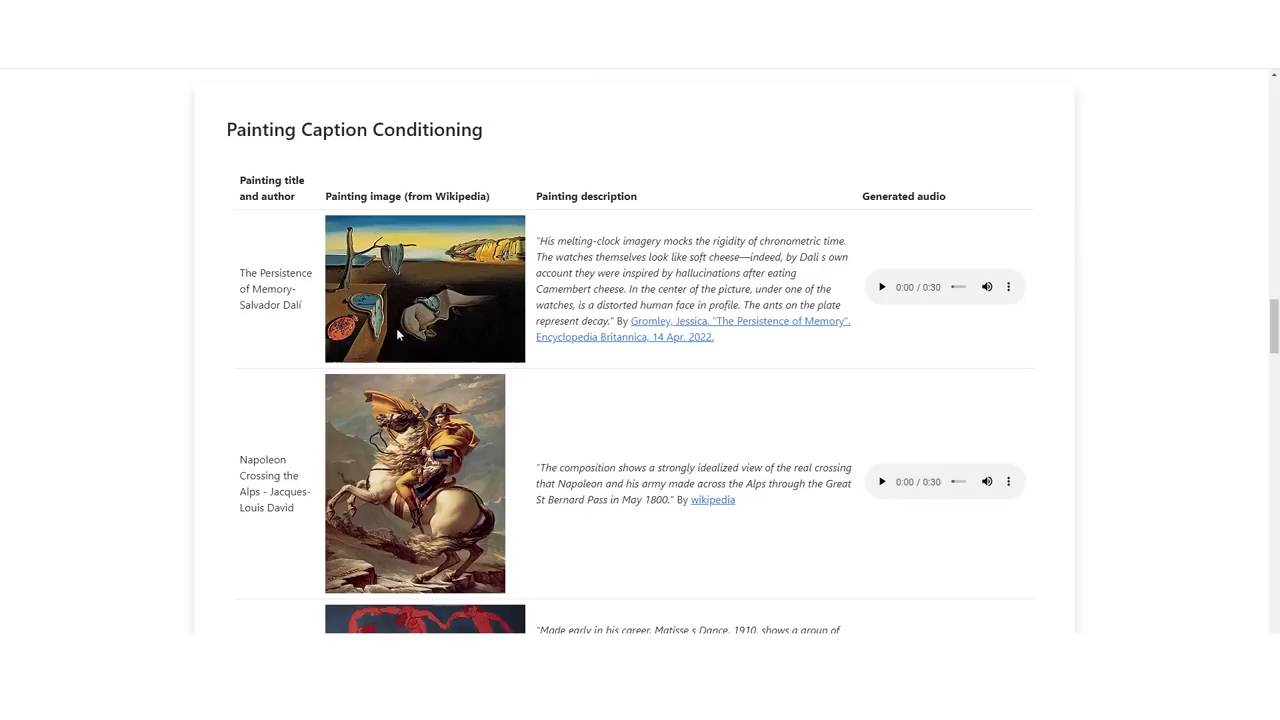
# - Play The Persistence of Memory soundtrack for about seven seconds, then pause it and move on
pyautogui.doubleClick(576, 196)
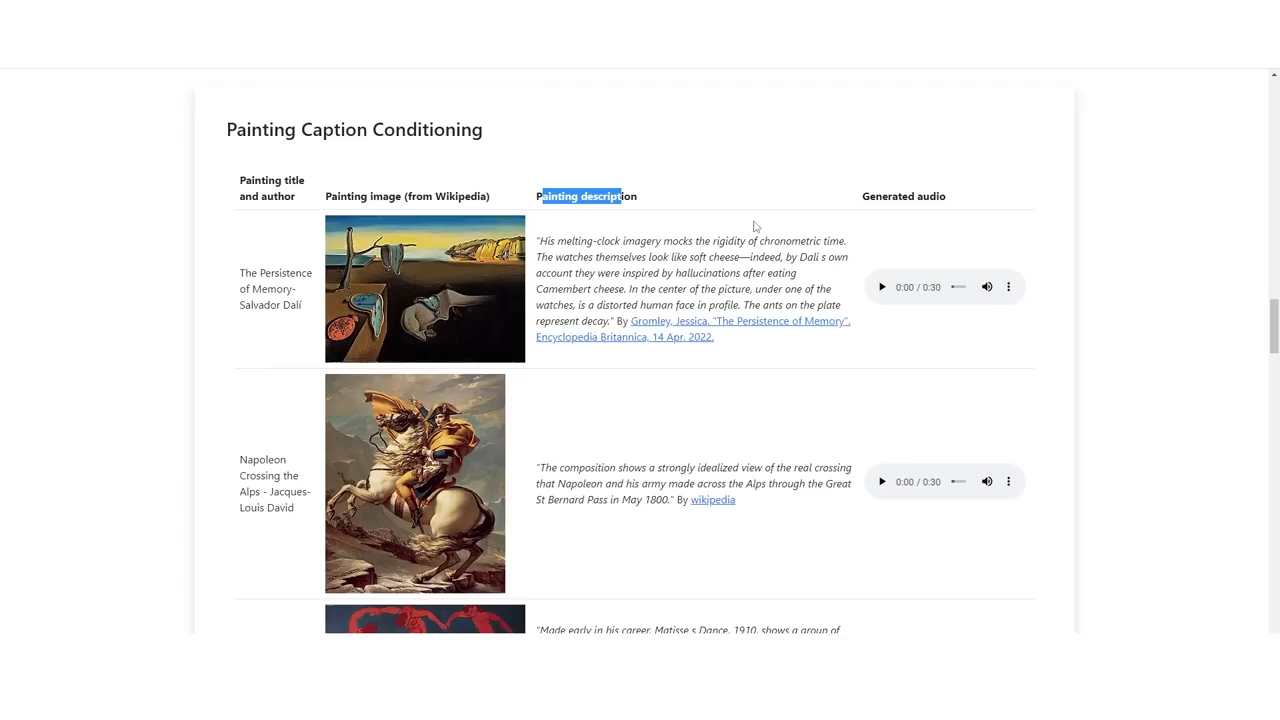
pyautogui.scroll(-3)
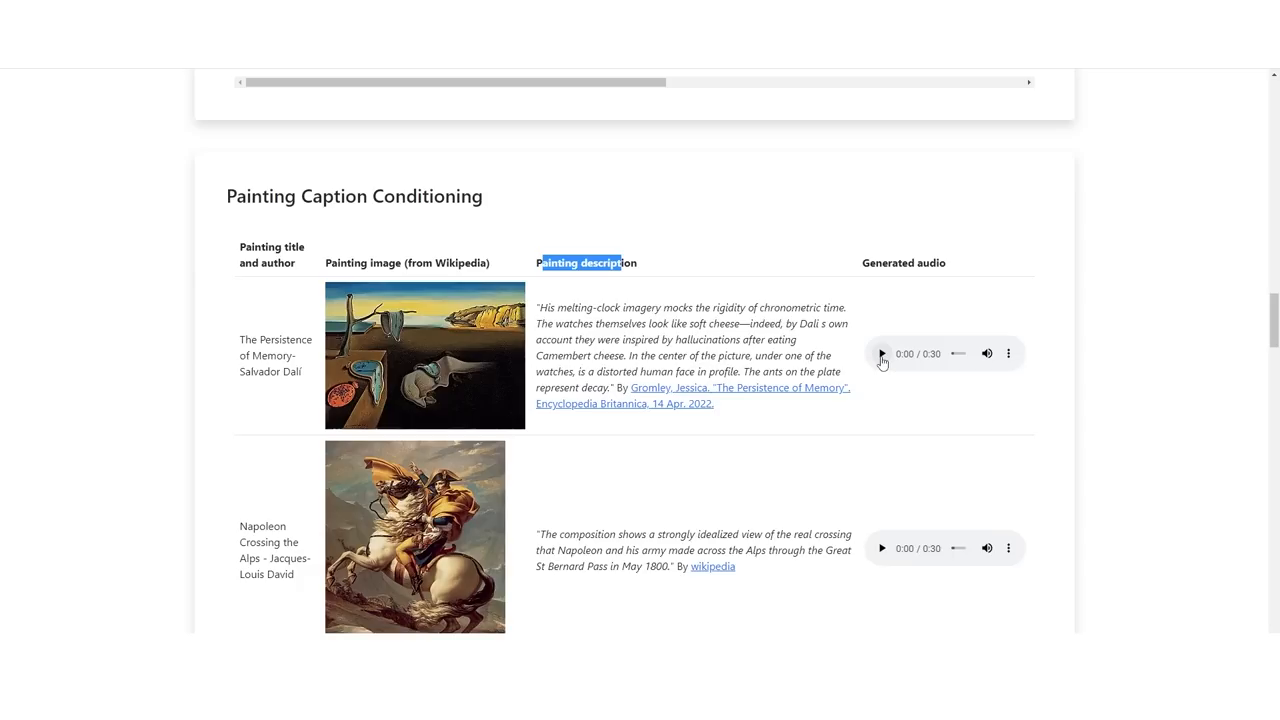
pyautogui.click(880, 352)
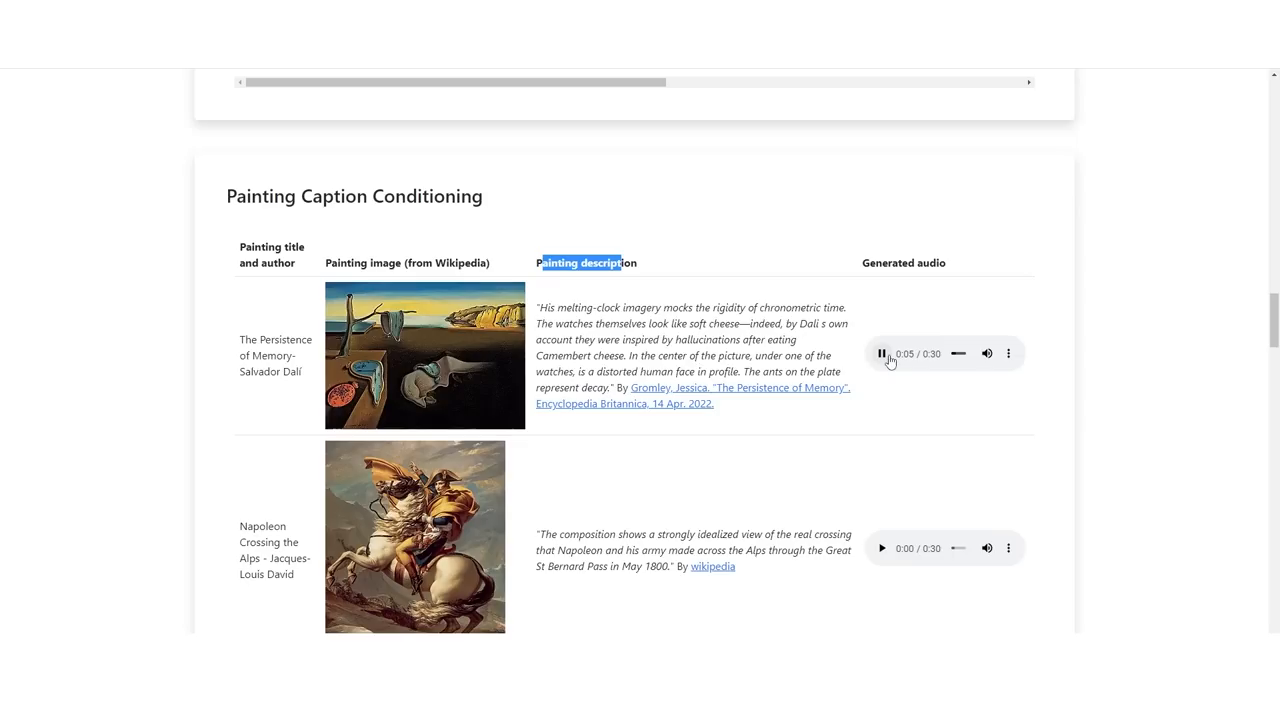
pyautogui.click(880, 352)
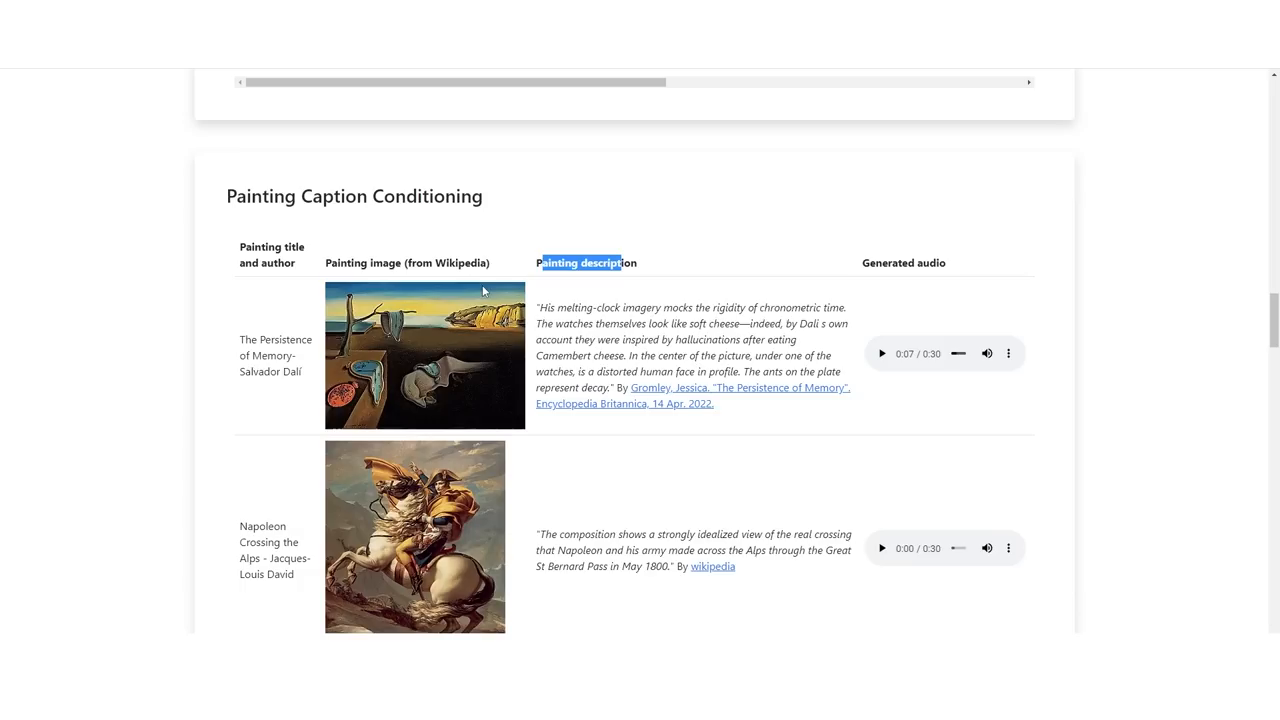
pyautogui.scroll(-3)
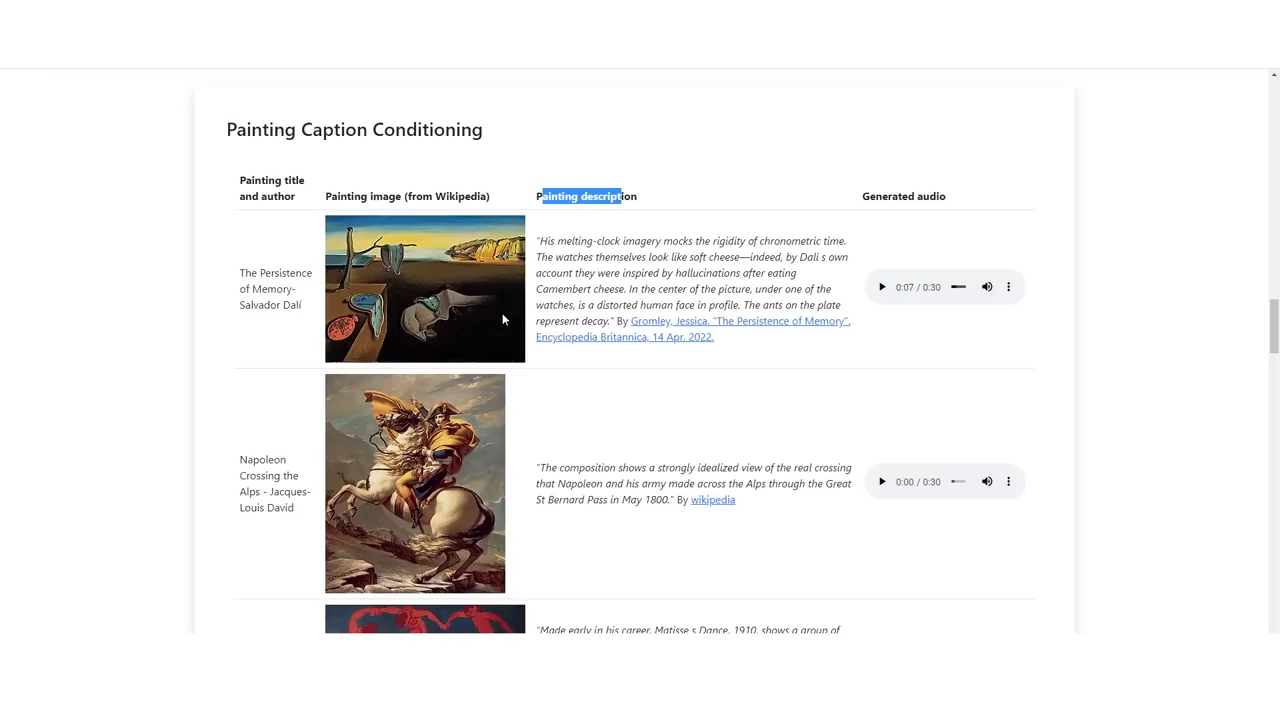
pyautogui.scroll(-3)
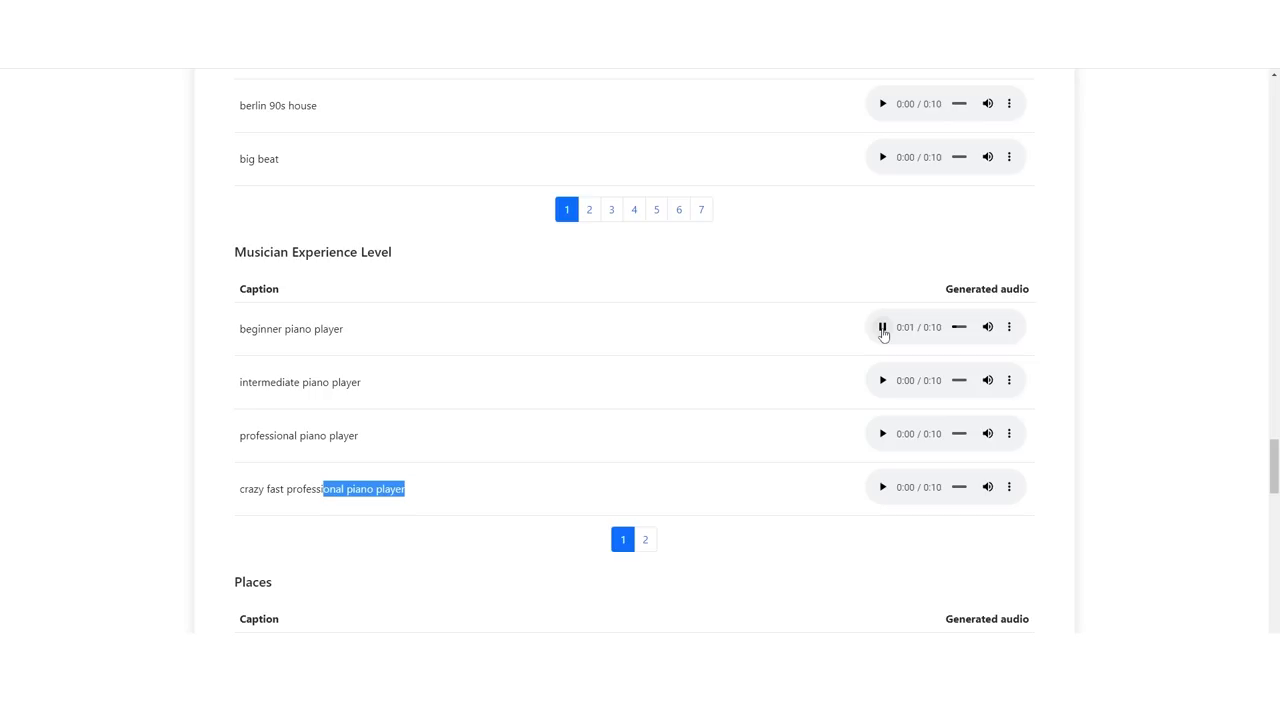
# - Play the crazy fast professional piano player clip and reveal the Generation Diversity section
pyautogui.click(882, 488)
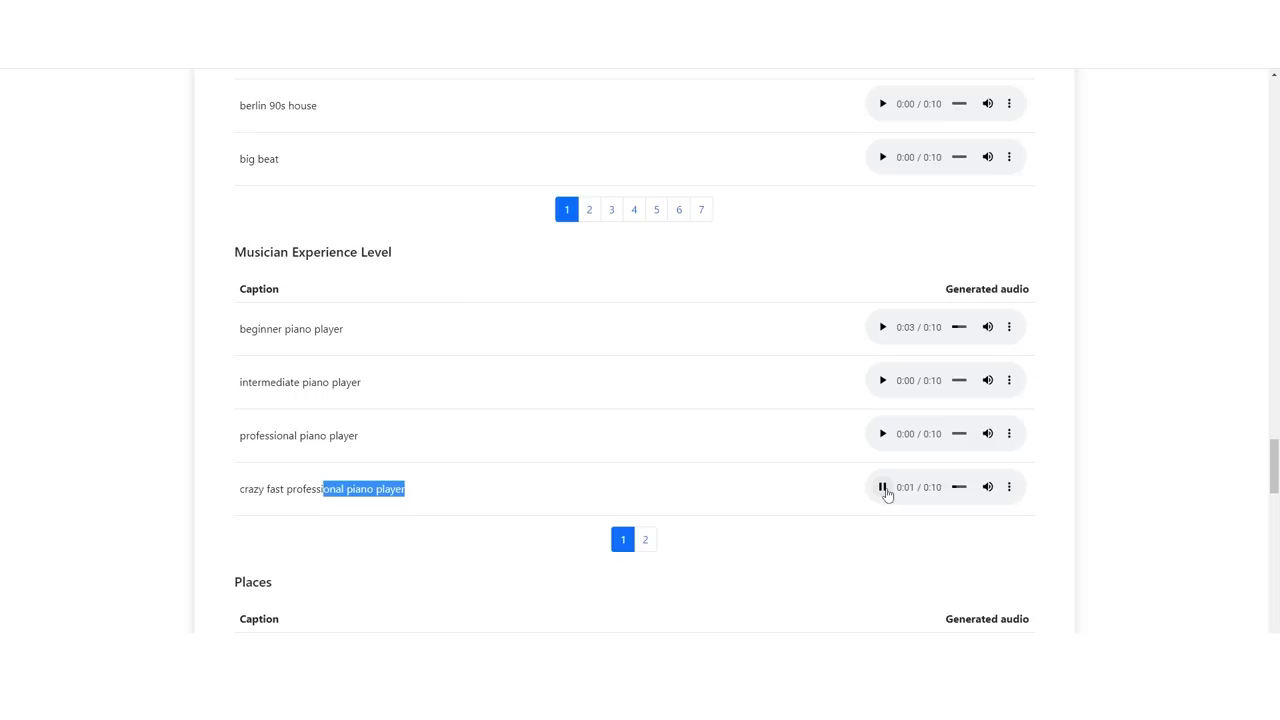
pyautogui.scroll(-3)
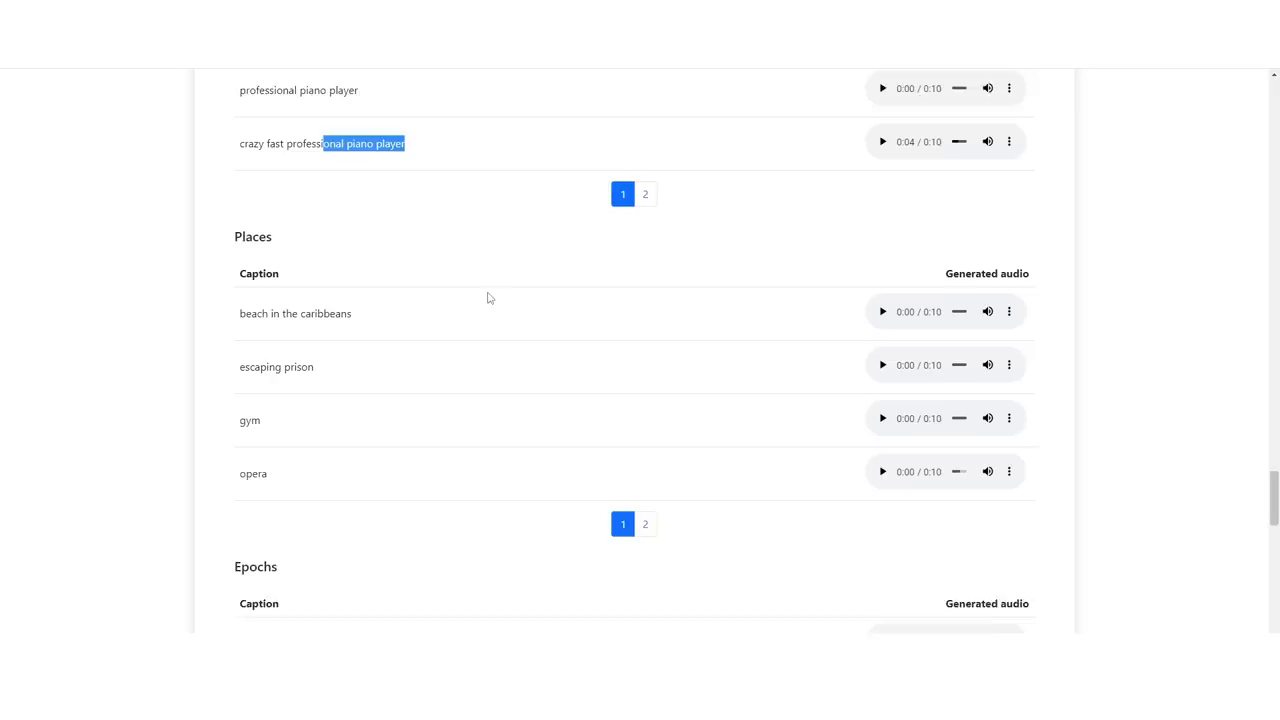
pyautogui.scroll(-3)
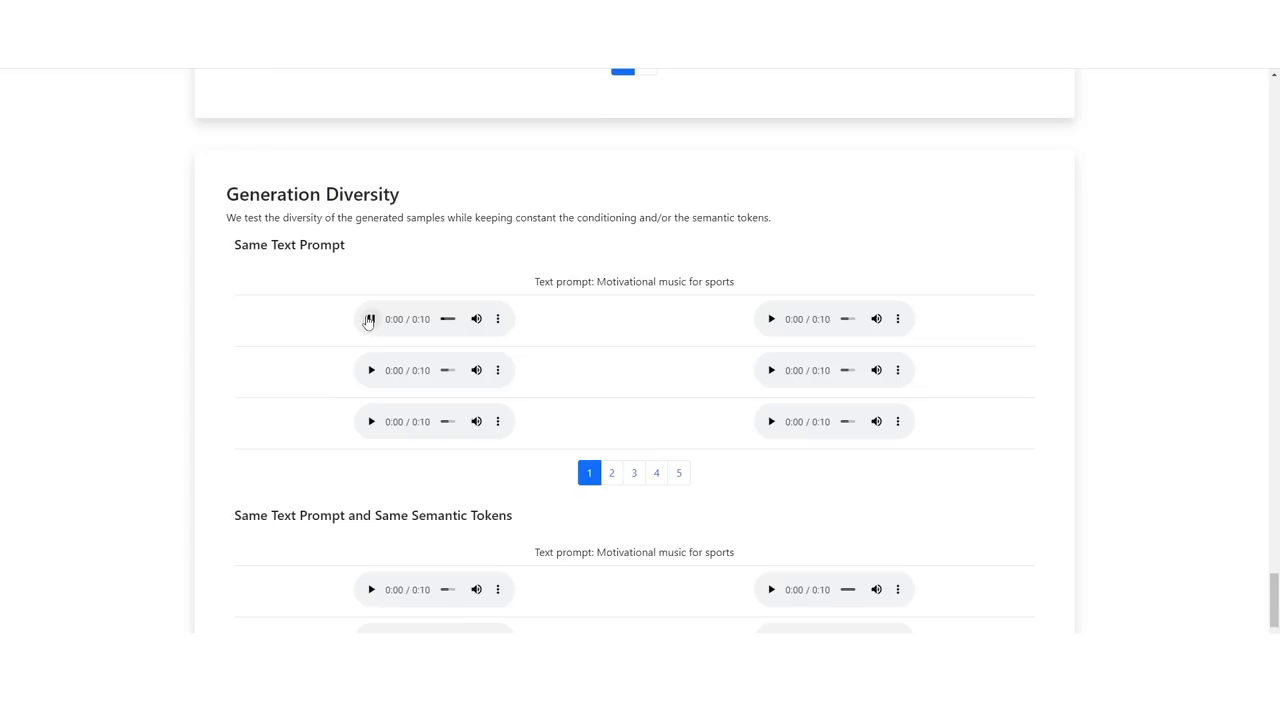
pyautogui.scroll(3)
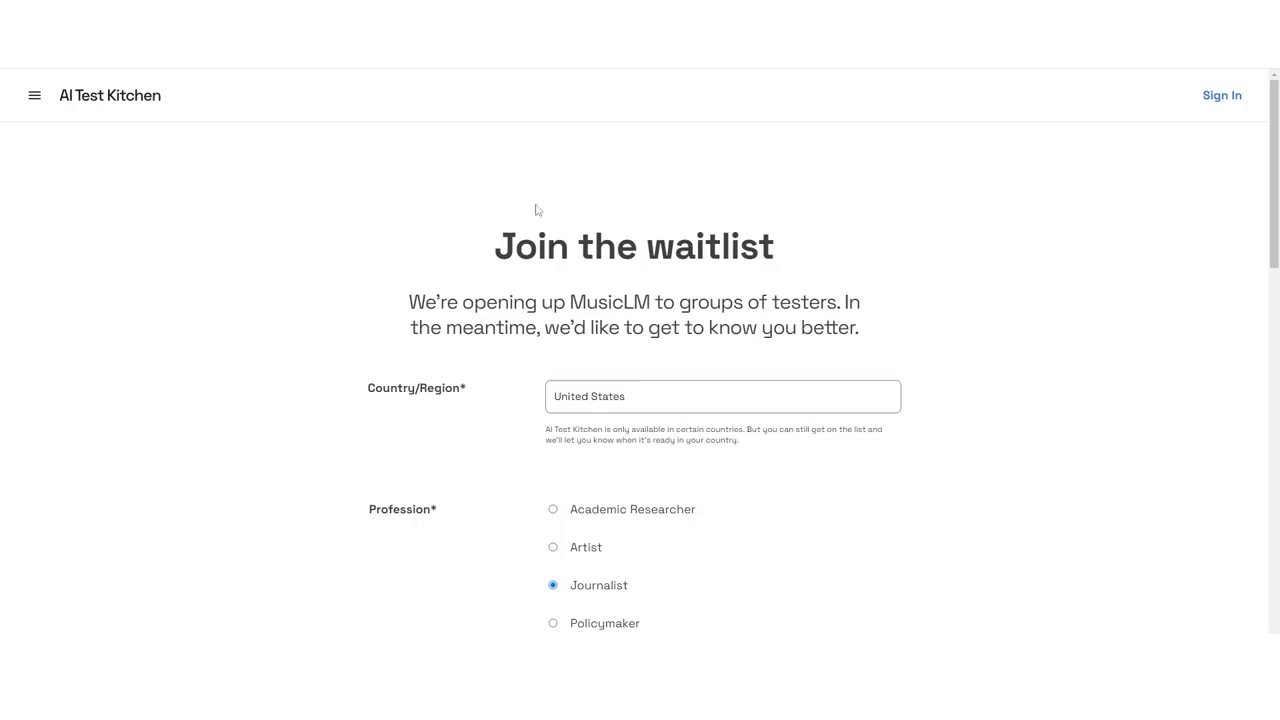
# - Scroll through the MusicLM Join the waitlist form fields and back toward the top
pyautogui.scroll(-3)
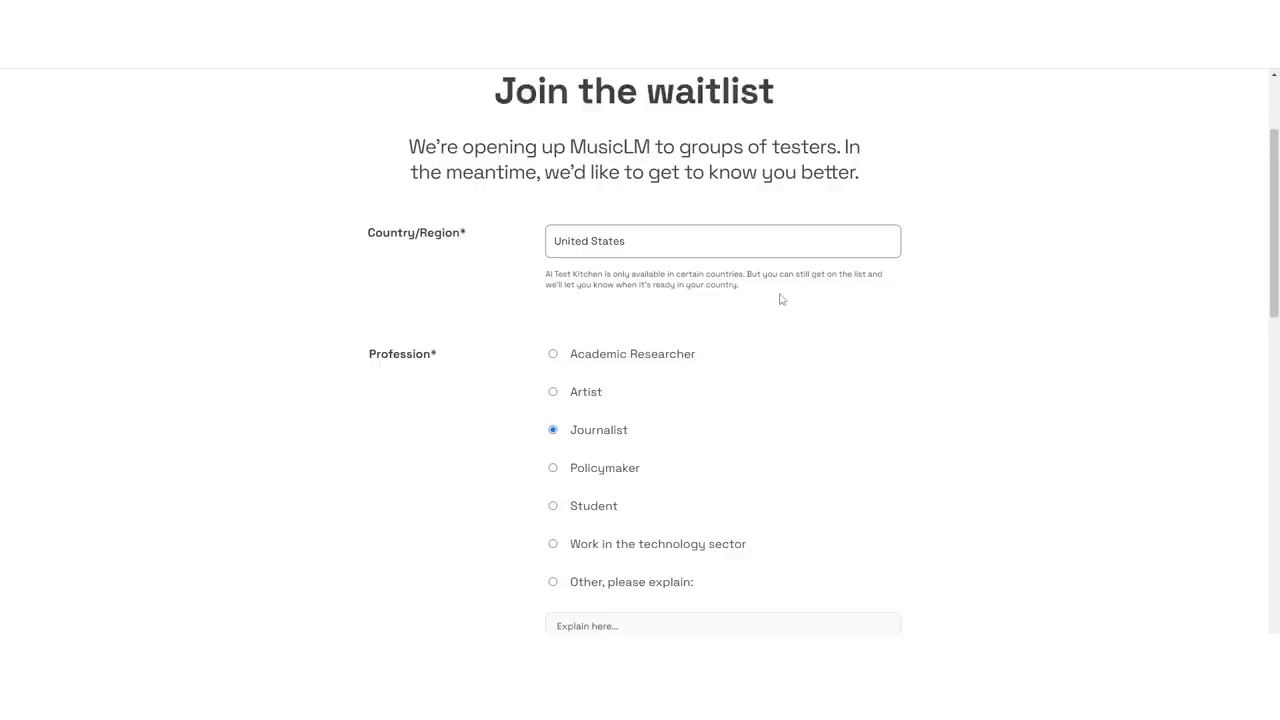
pyautogui.scroll(-3)
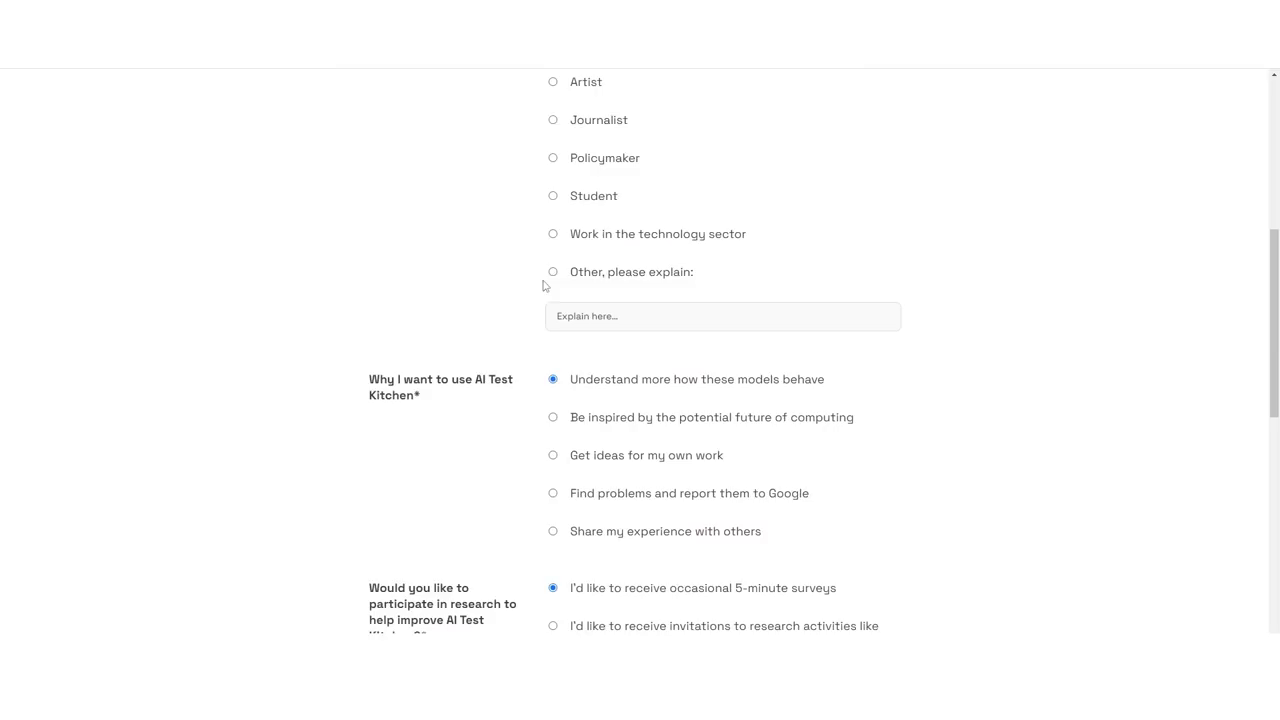
pyautogui.scroll(3)
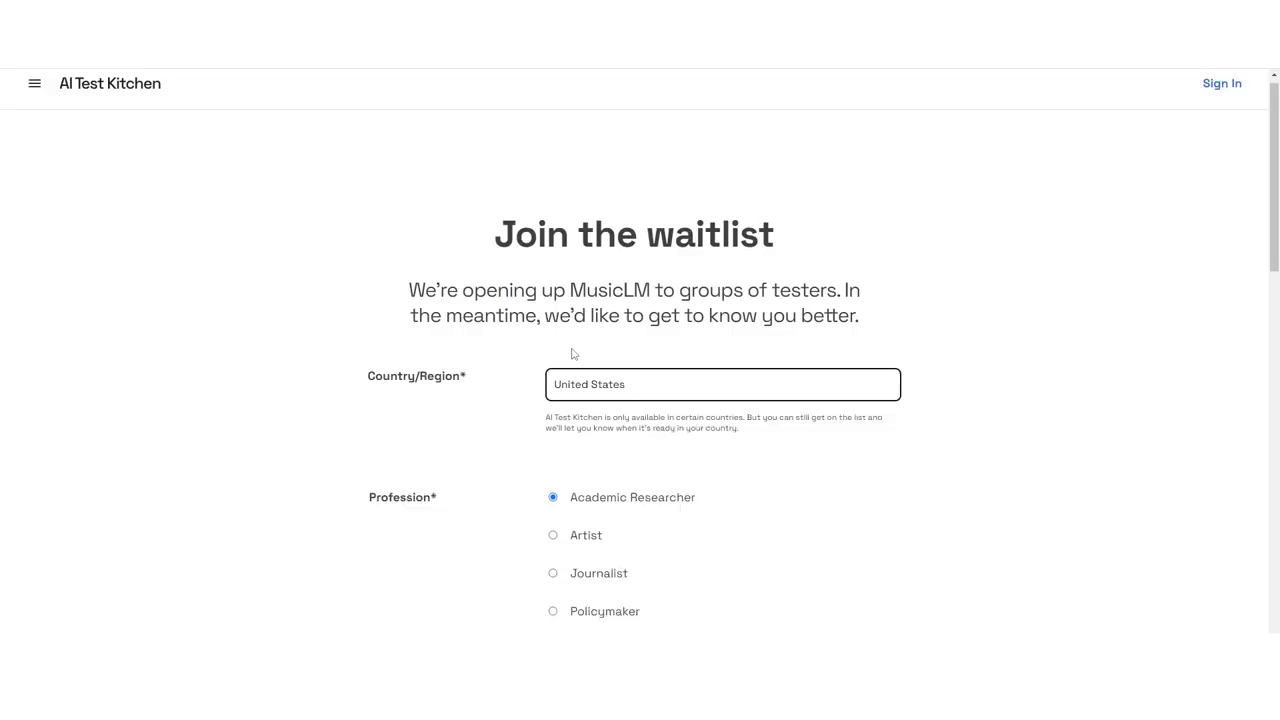
pyautogui.scroll(-3)
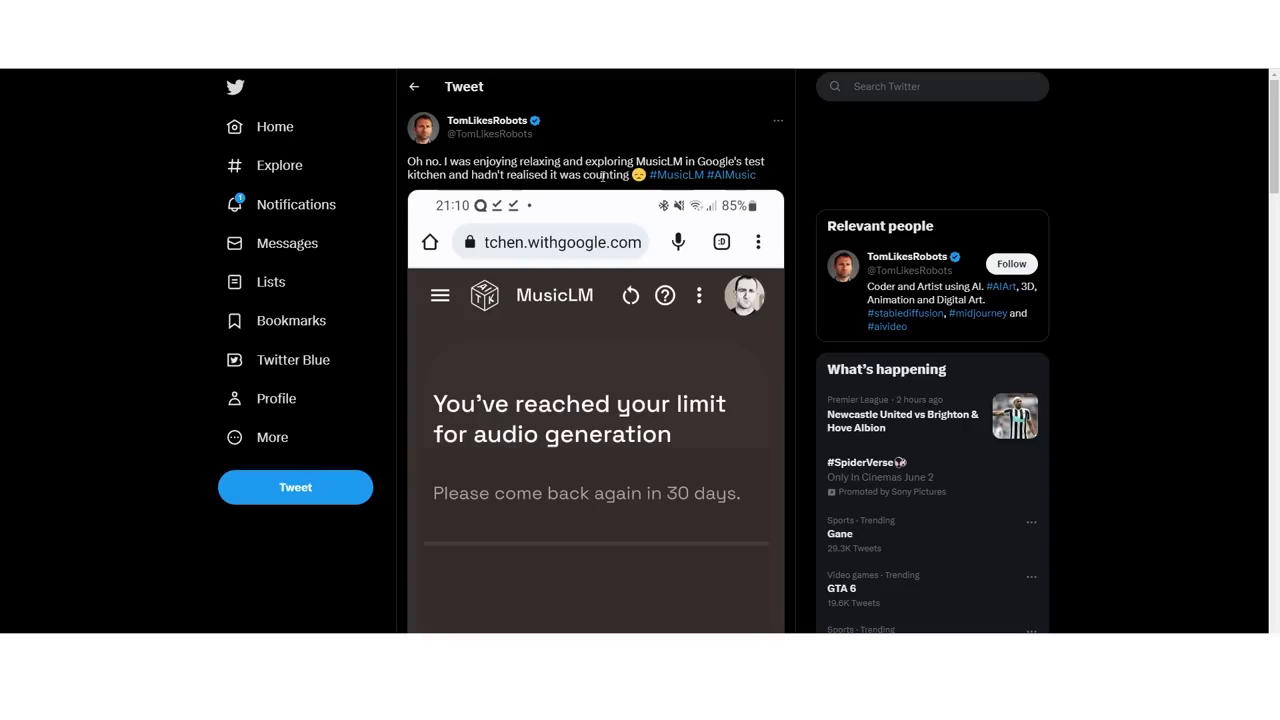
pyautogui.moveTo(1036, 184)
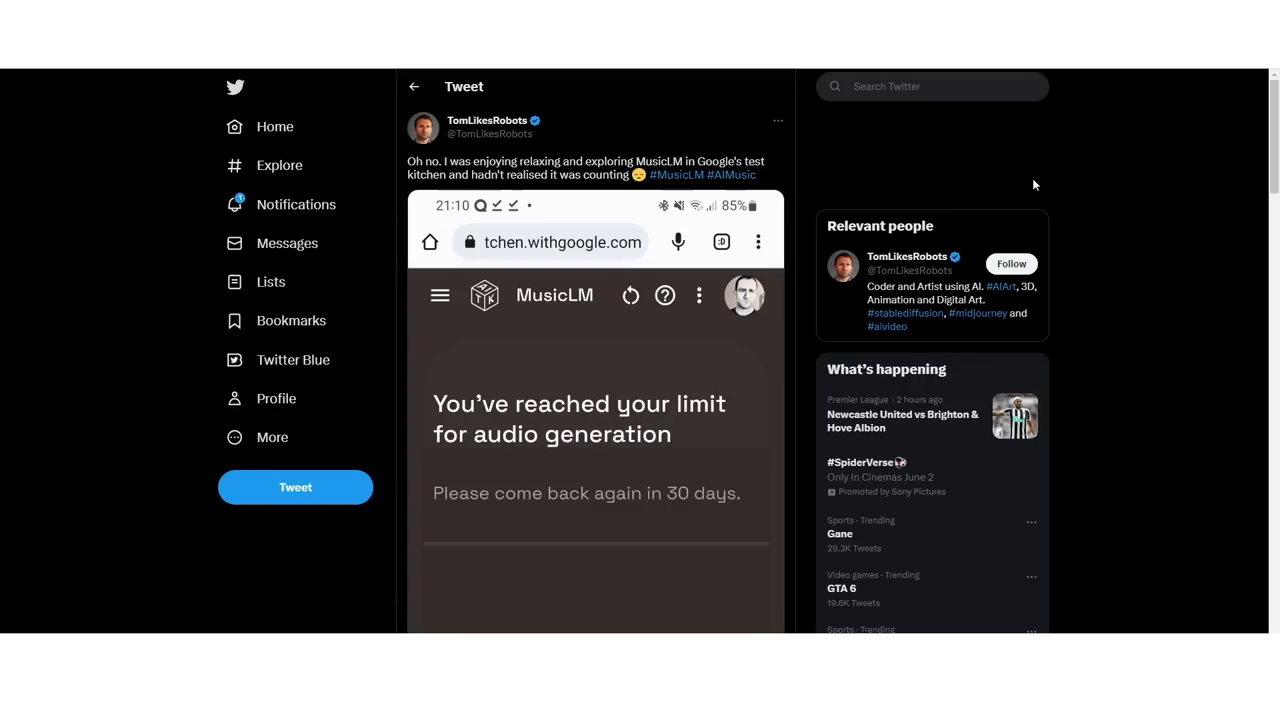